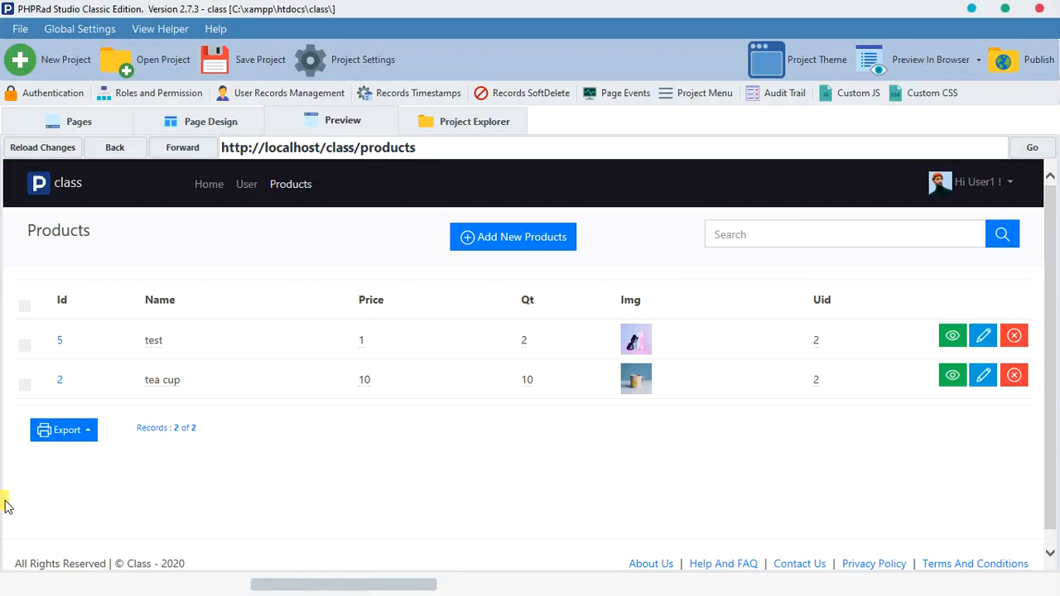
mouse_move(537, 93)
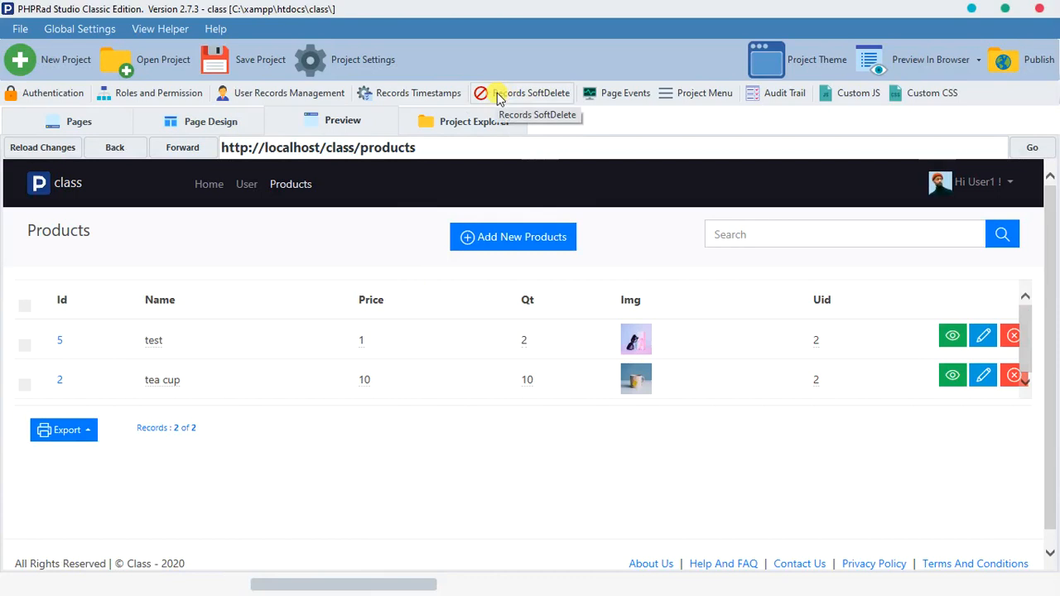
Enable soft delete on the products table via Records SoftDelete, using is_deleted and date_deleted.
left_click(531, 93)
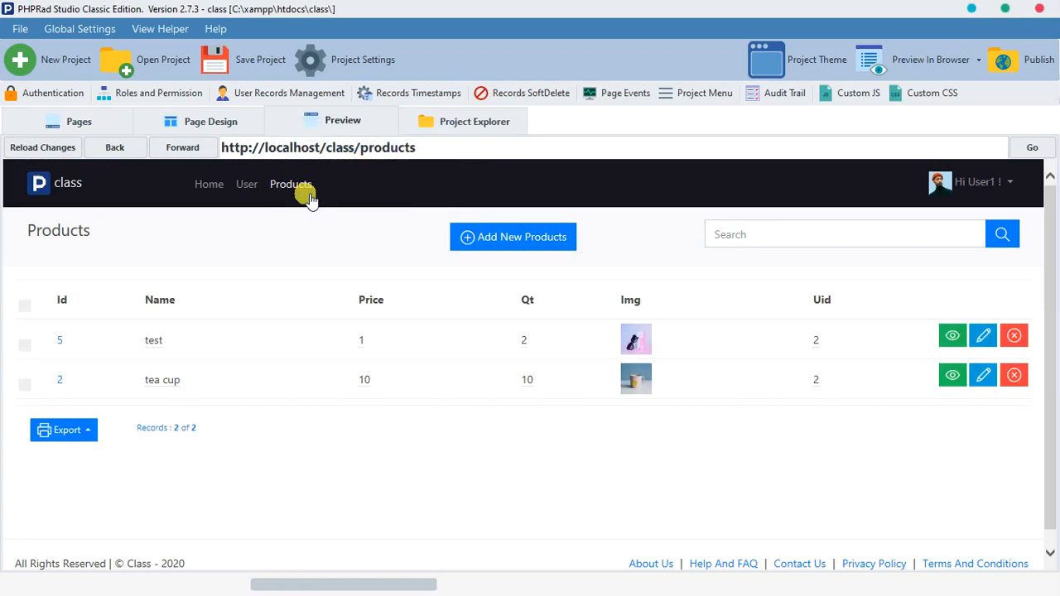
mouse_move(315, 203)
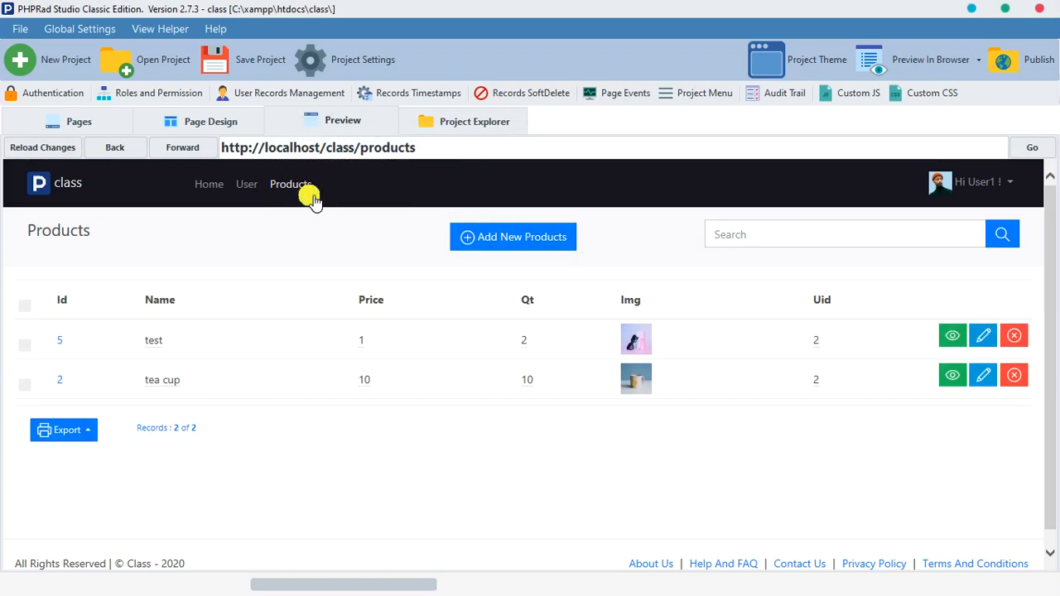
left_click(487, 92)
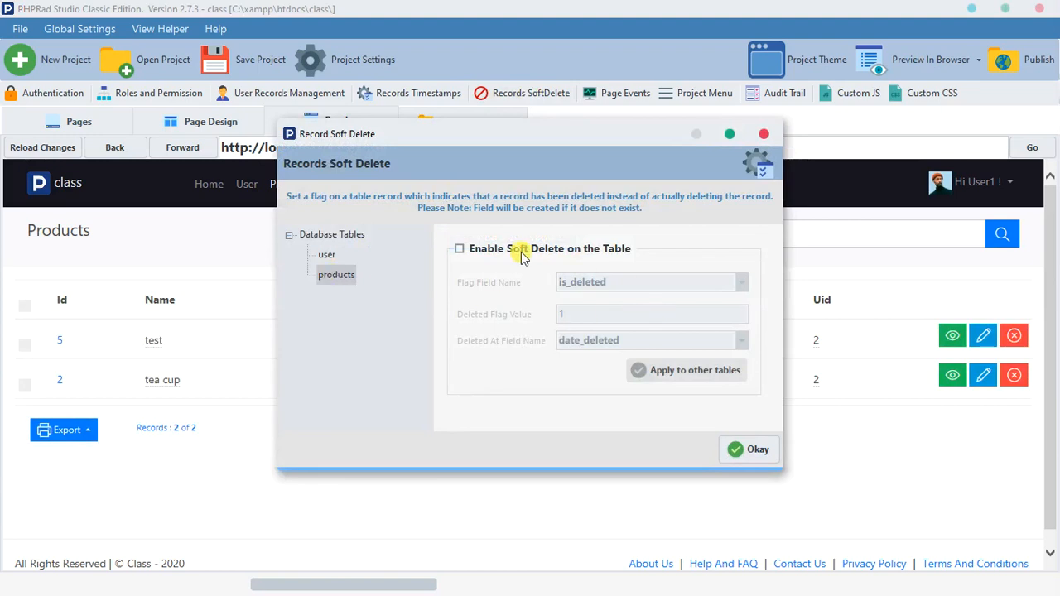
left_click(460, 248)
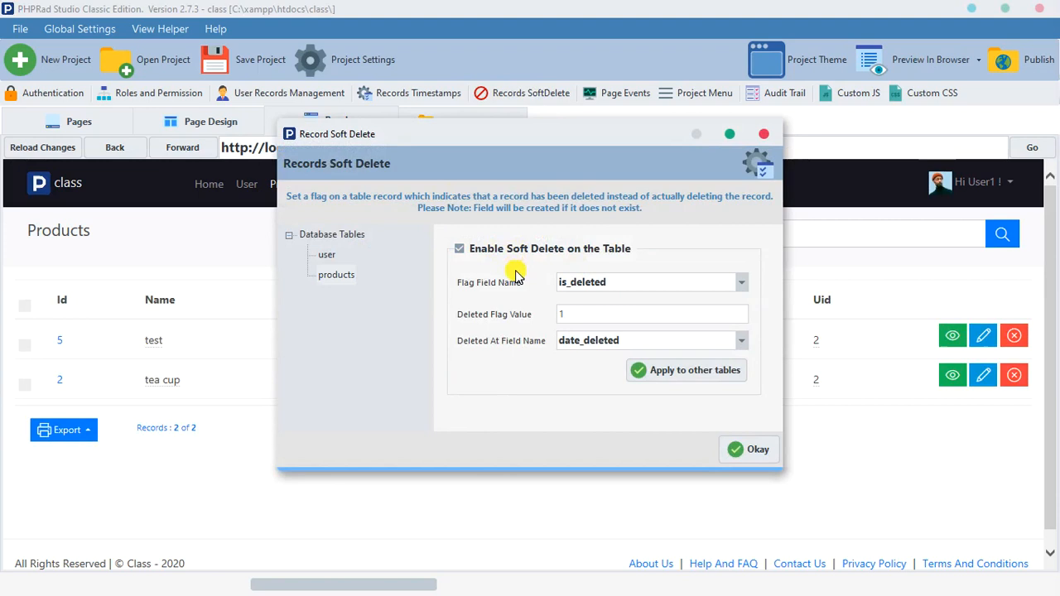
mouse_move(521, 150)
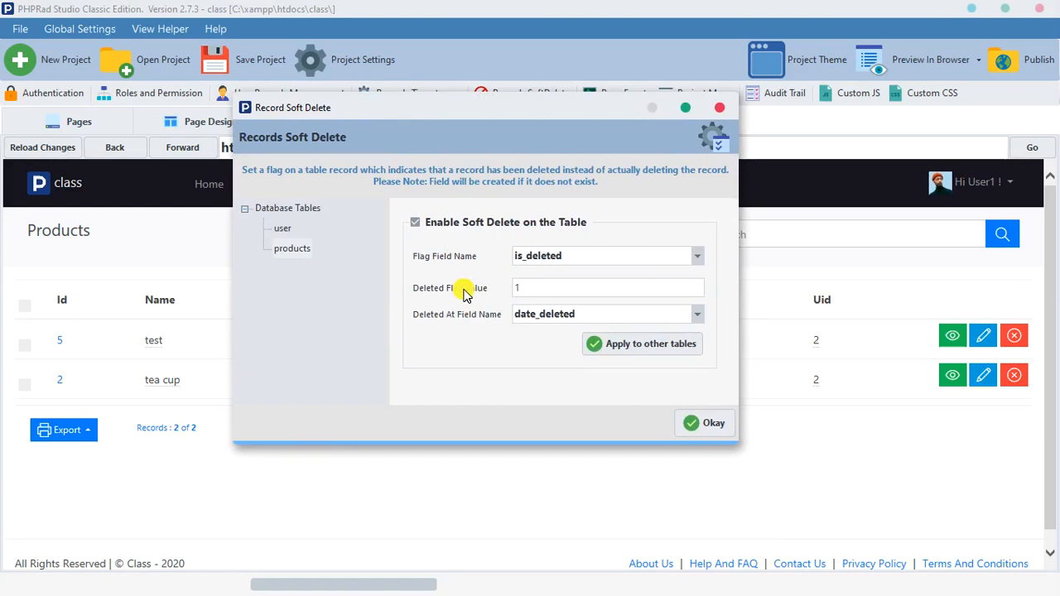
mouse_move(319, 494)
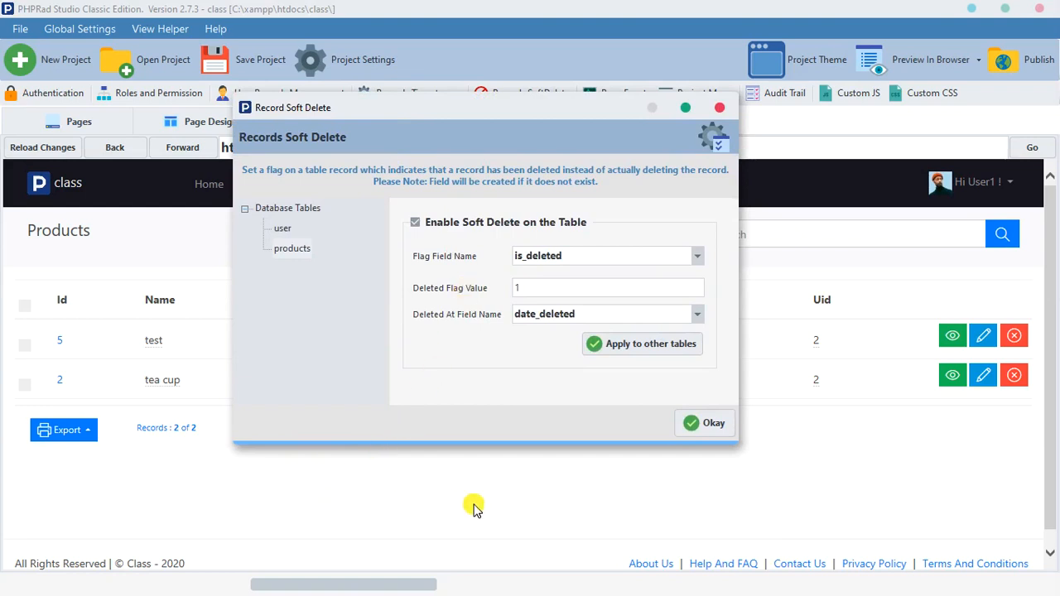
mouse_move(593, 494)
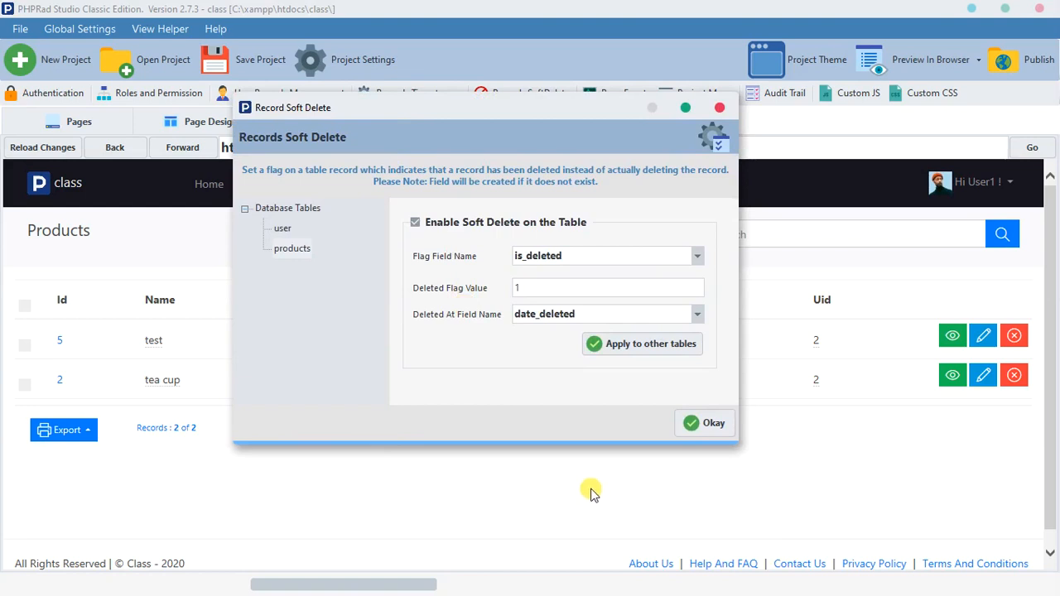
mouse_move(656, 506)
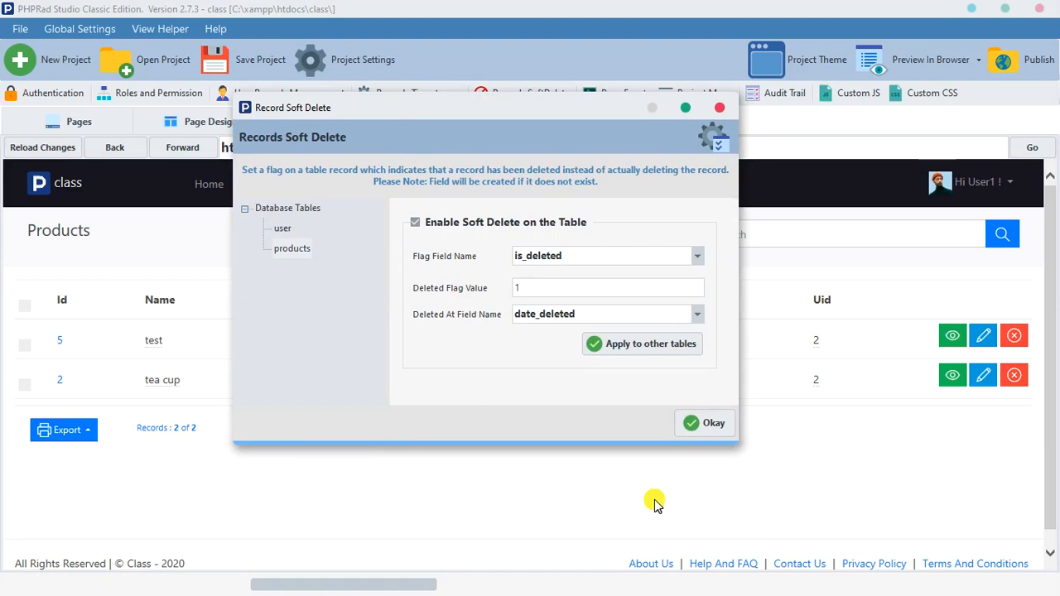
mouse_move(441, 295)
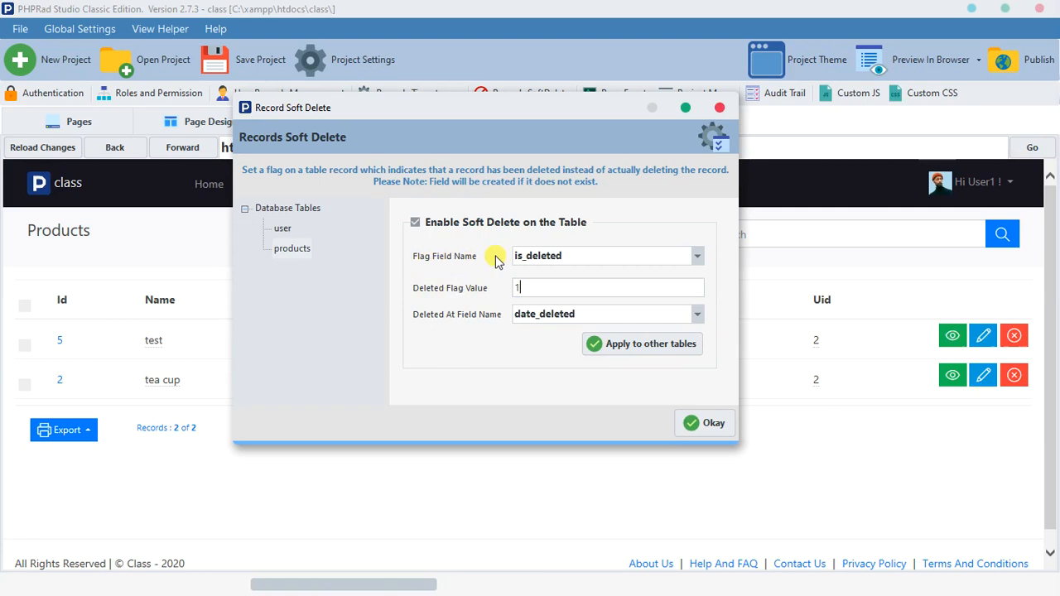
Set the products deleted flag value to 'true' and confirm the soft-delete settings.
double_click(539, 255)
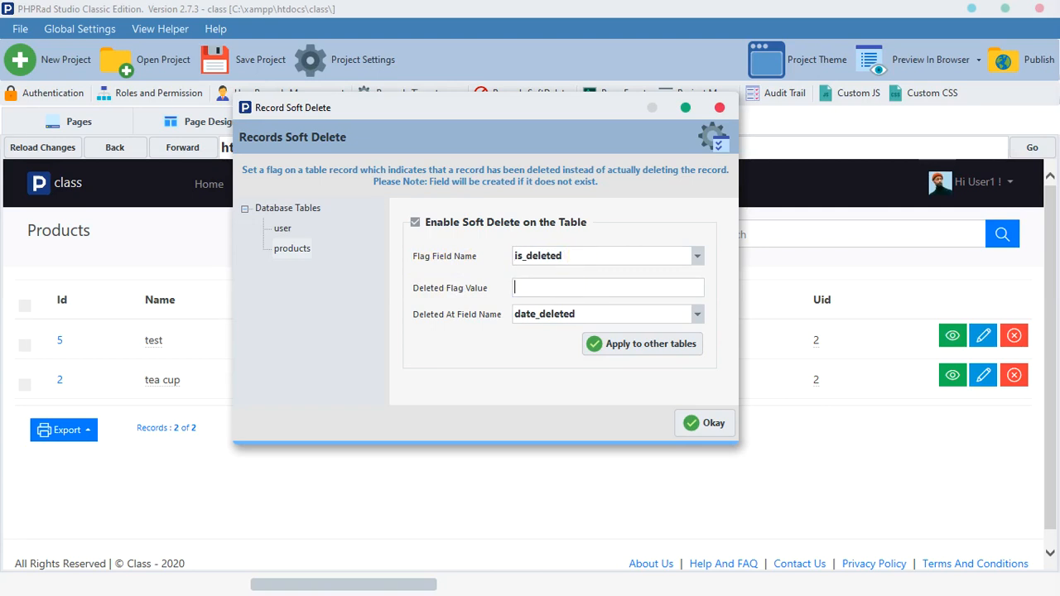
type("true")
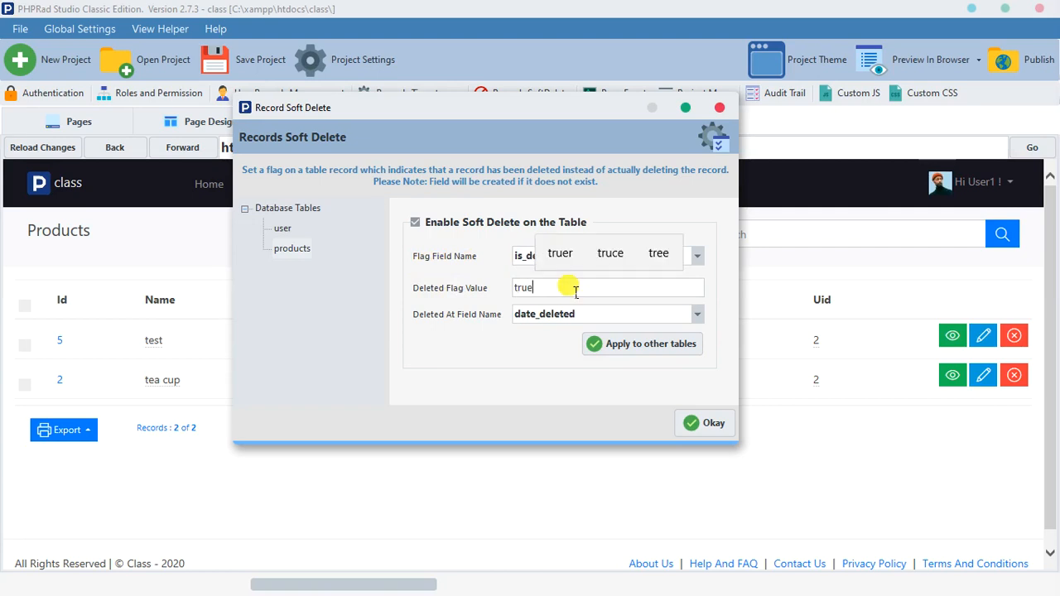
mouse_move(468, 333)
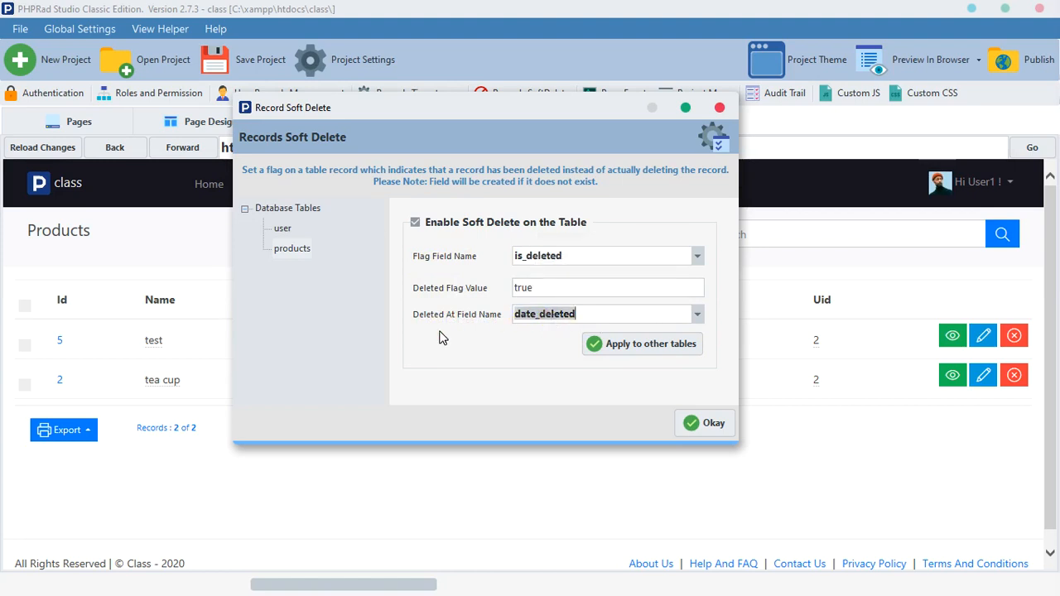
mouse_move(492, 319)
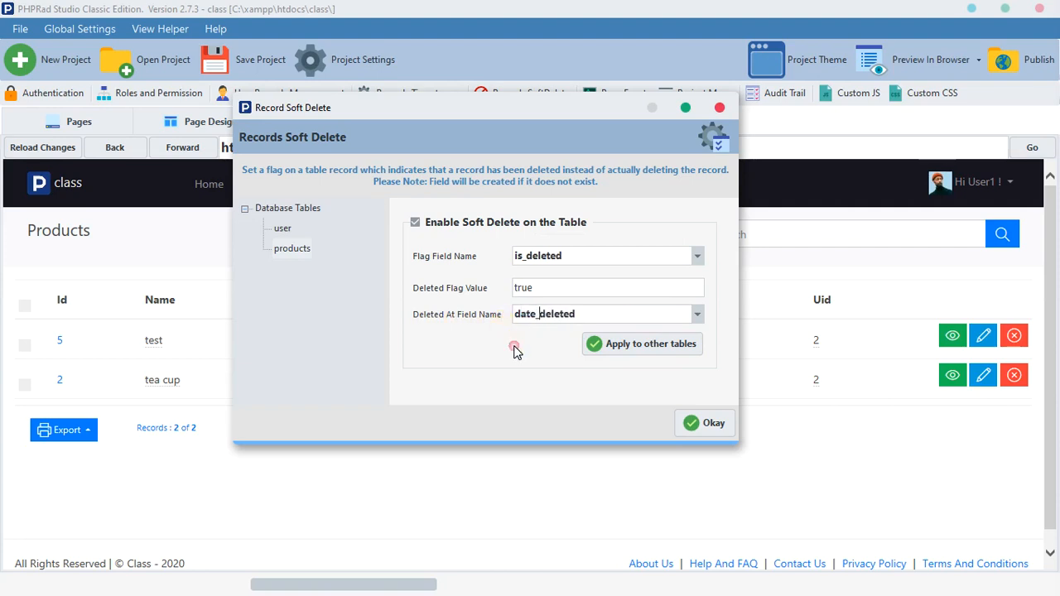
left_click(705, 423)
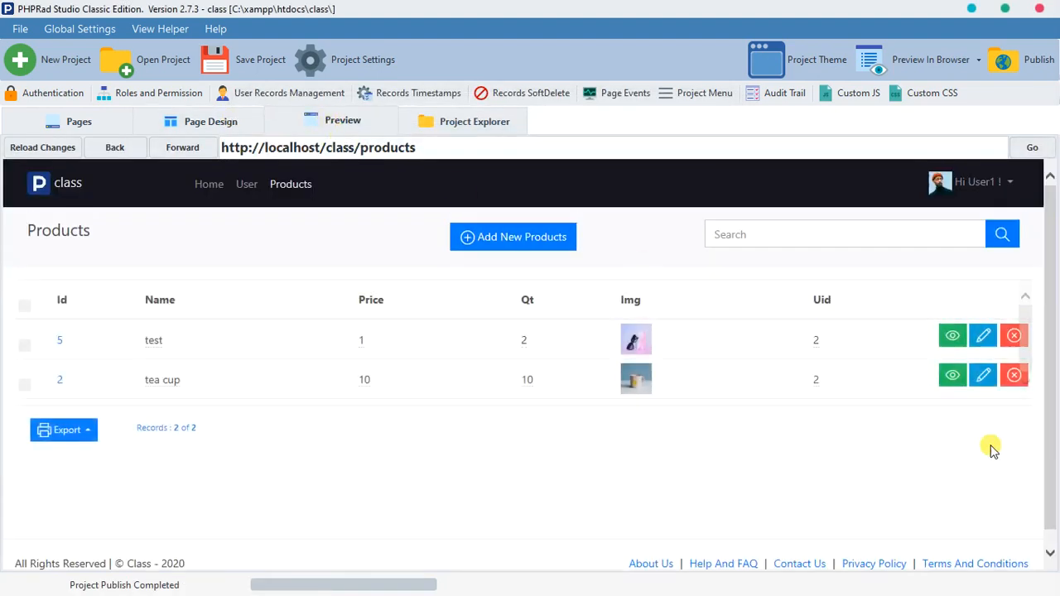
mouse_move(751, 378)
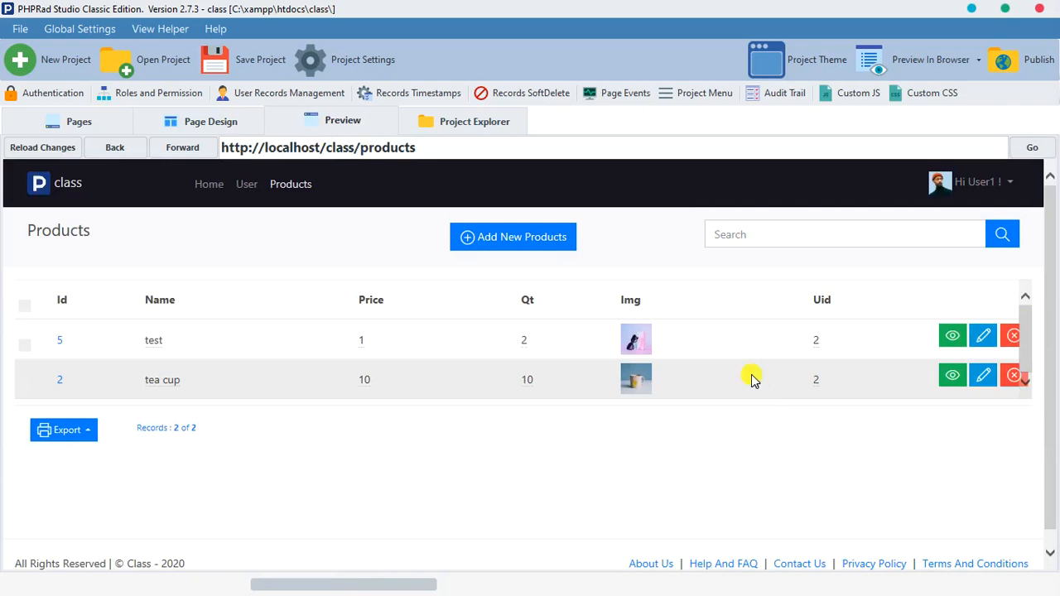
Output date_deleted and is_deleted as fields on the products list page.
left_click(78, 121)
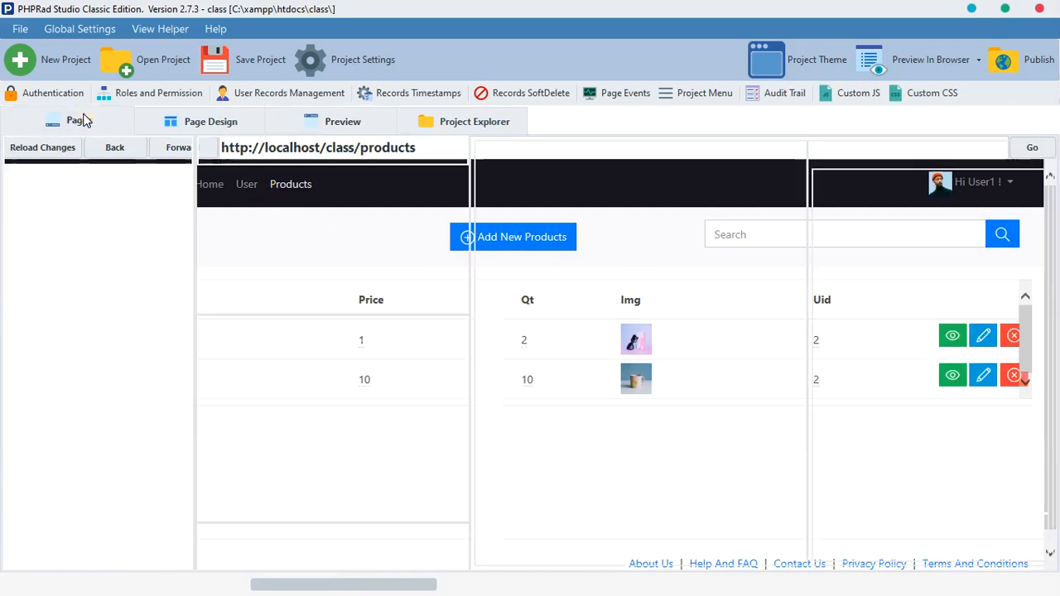
left_click(75, 120)
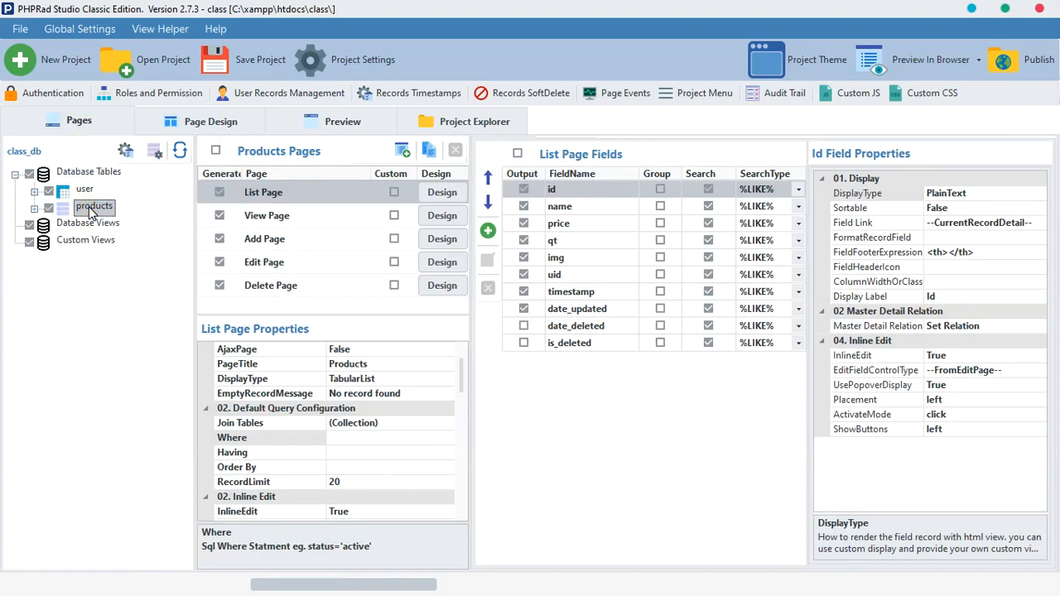
left_click(570, 342)
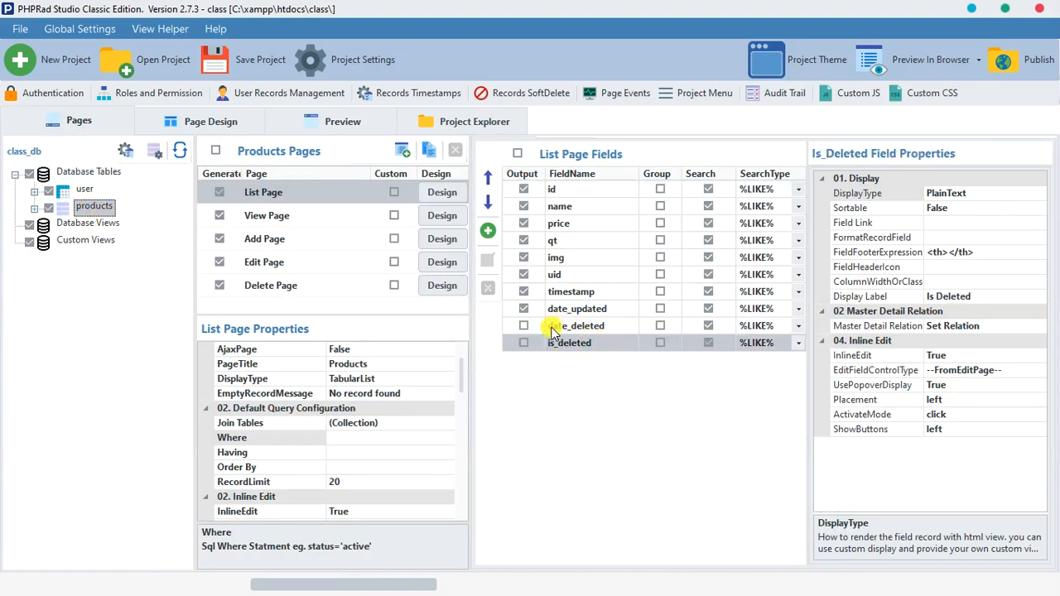
left_click(523, 343)
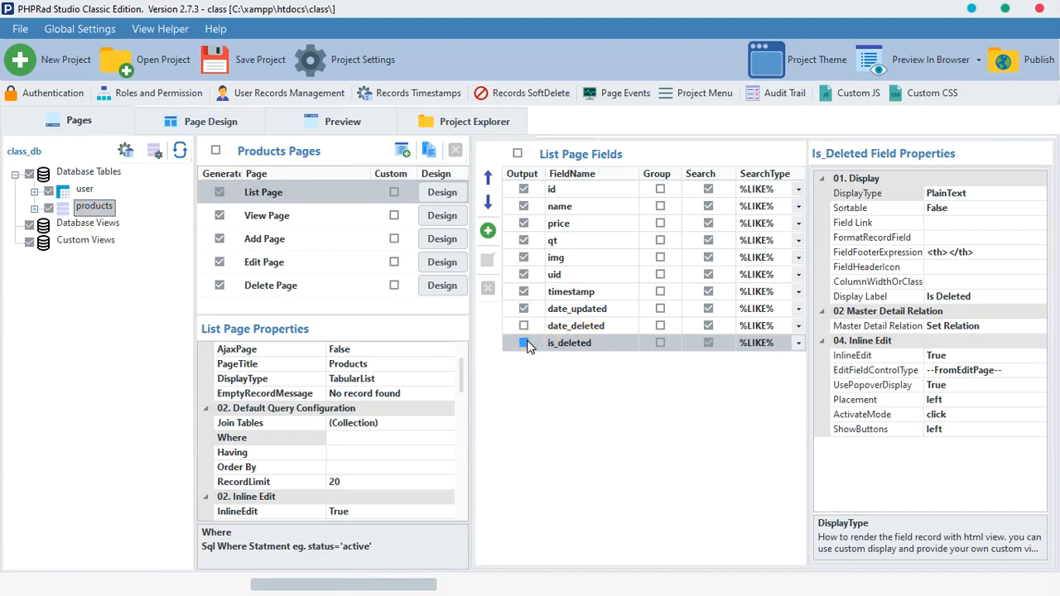
left_click(342, 121)
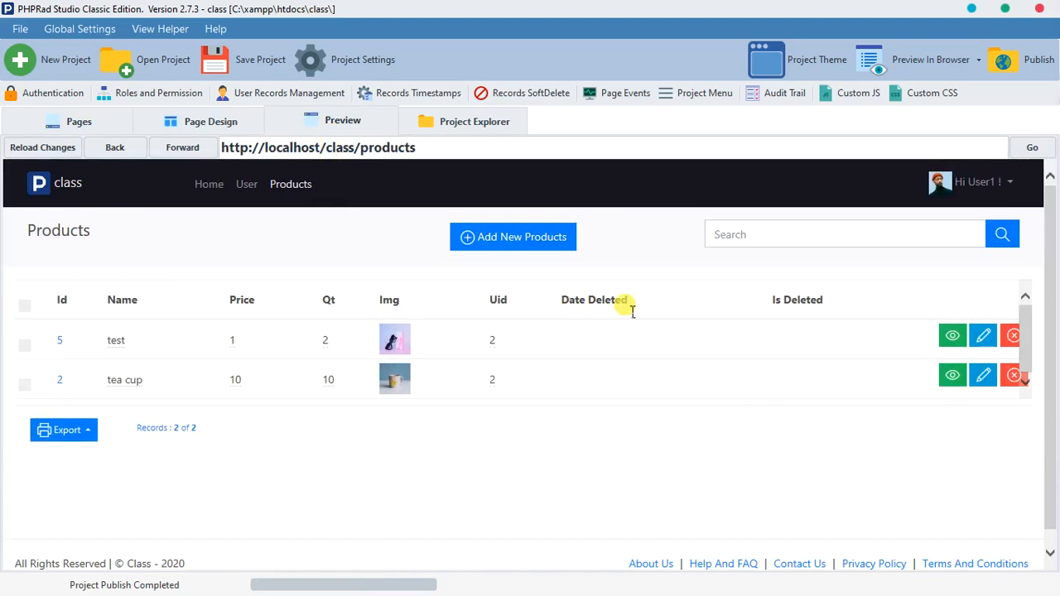
mouse_move(792, 315)
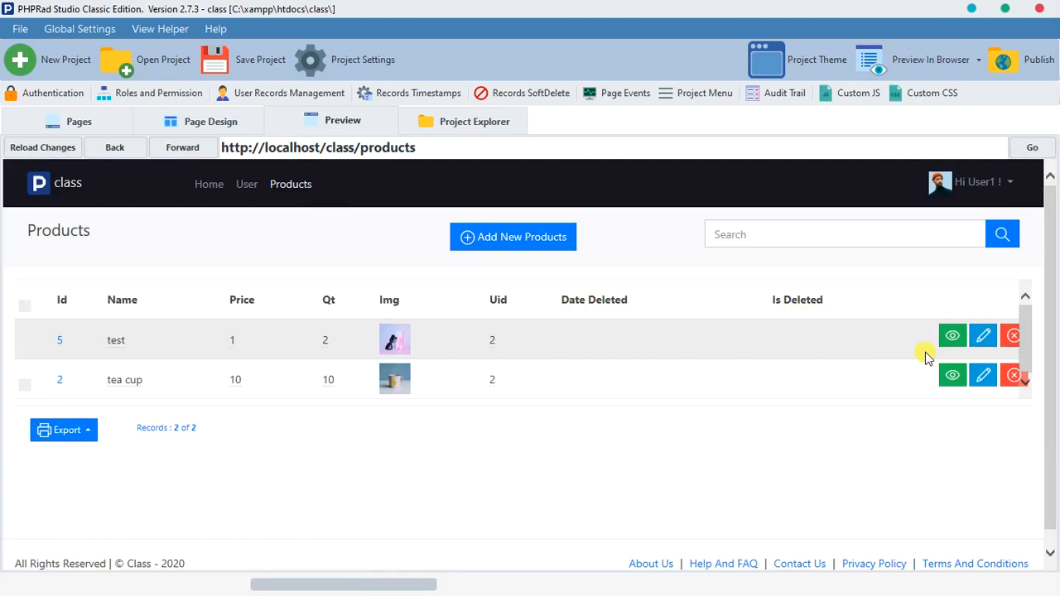
mouse_move(986, 355)
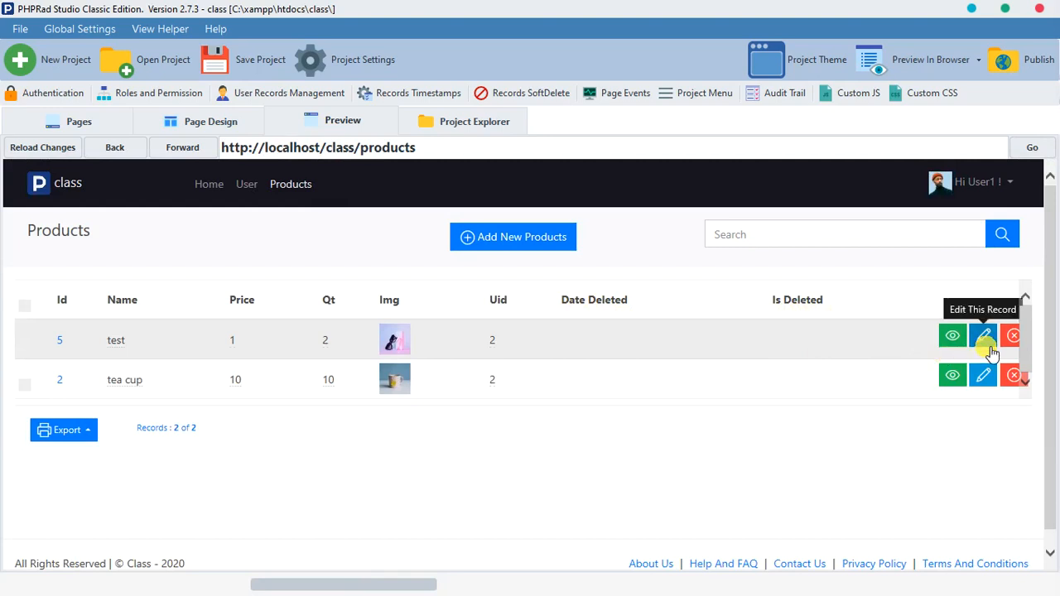
Bring up the live Products list showing the test and tea cup records.
left_click(984, 334)
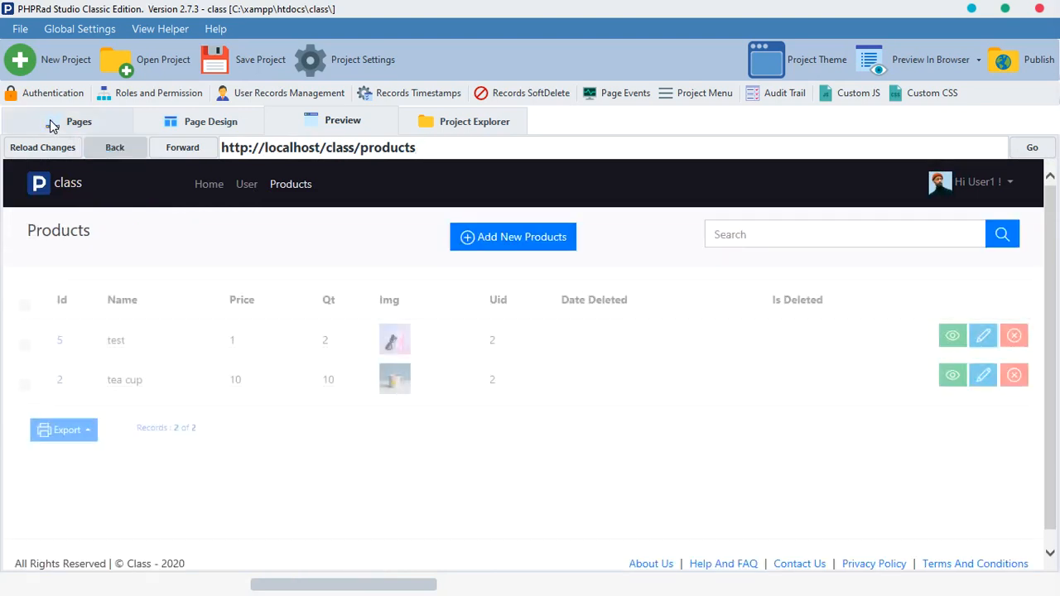
Toggle date_deleted and is_deleted on the products edit page and return to Preview.
left_click(80, 121)
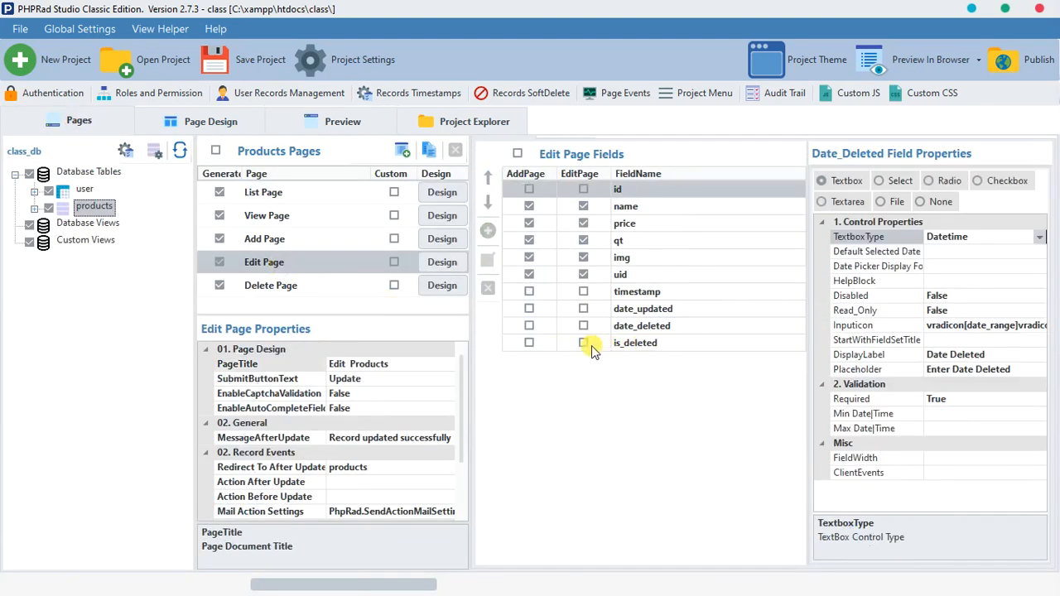
left_click(583, 325)
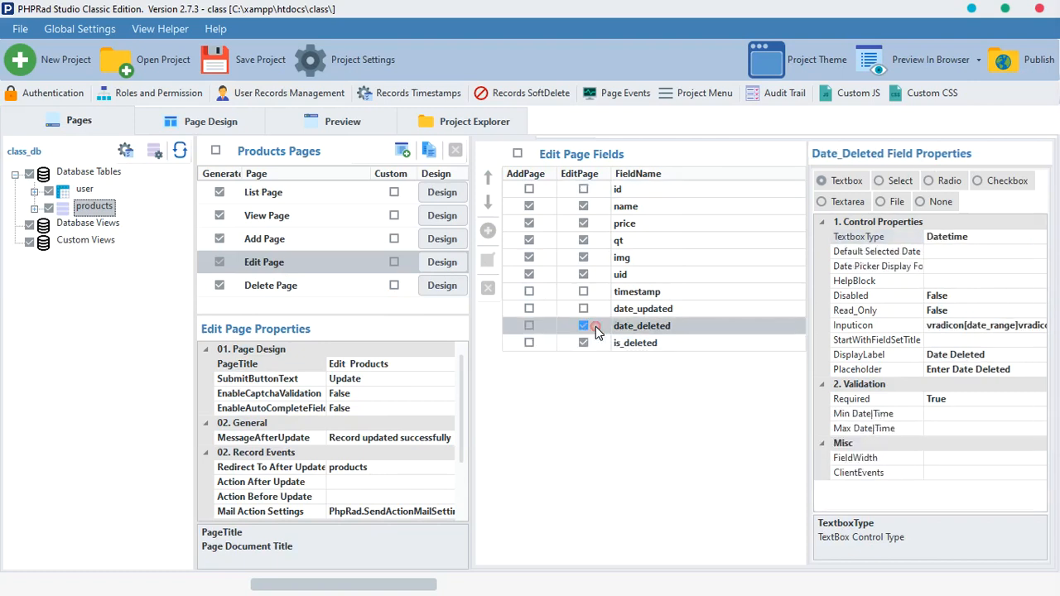
left_click(583, 325)
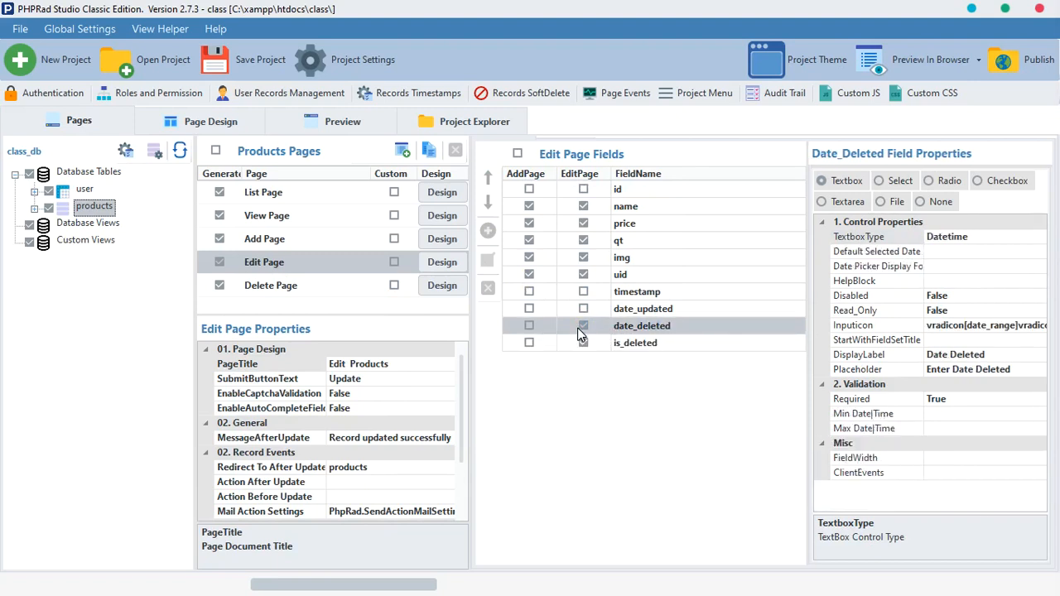
left_click(583, 343)
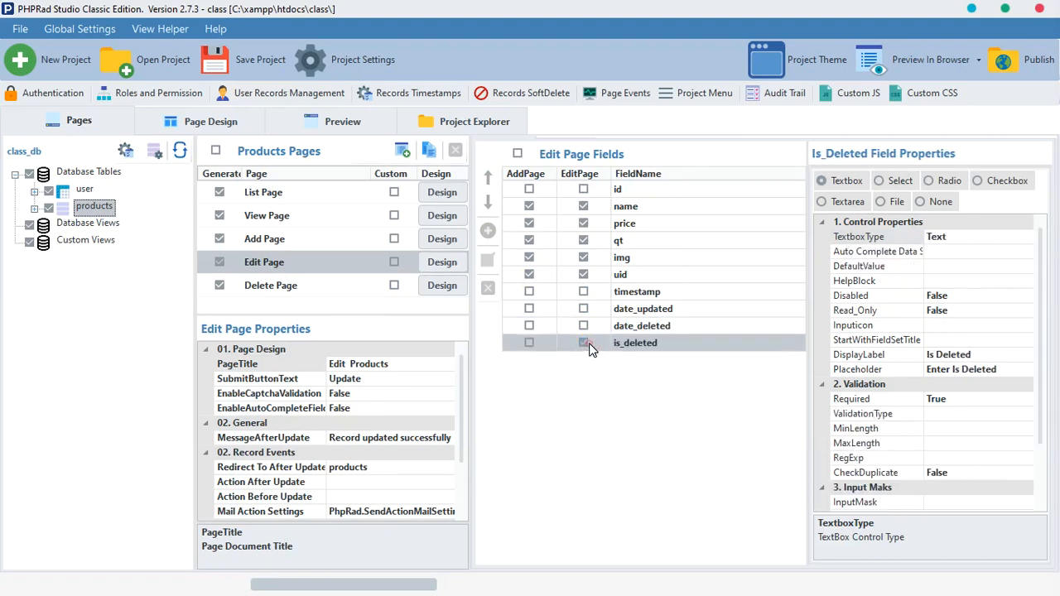
left_click(338, 121)
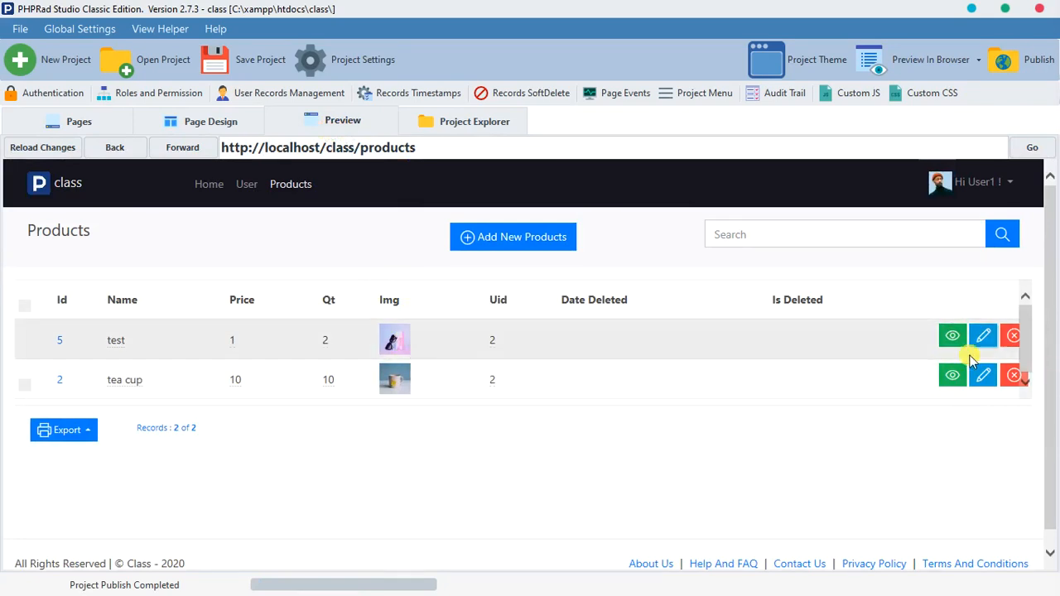
Delete the test product, confirming the prompt, and start editing the tea cup record.
left_click(1012, 333)
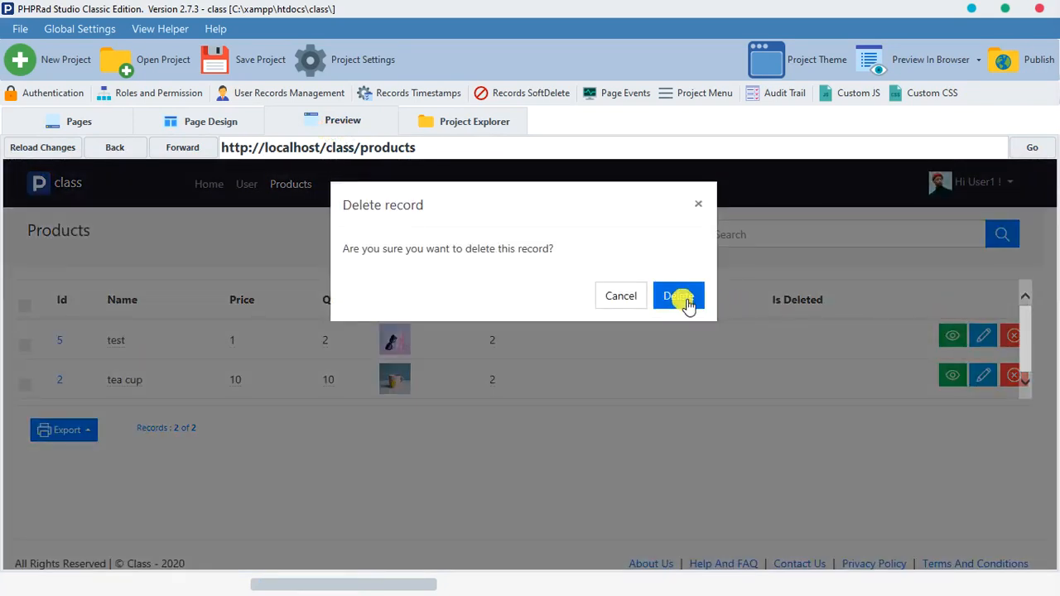
left_click(679, 295)
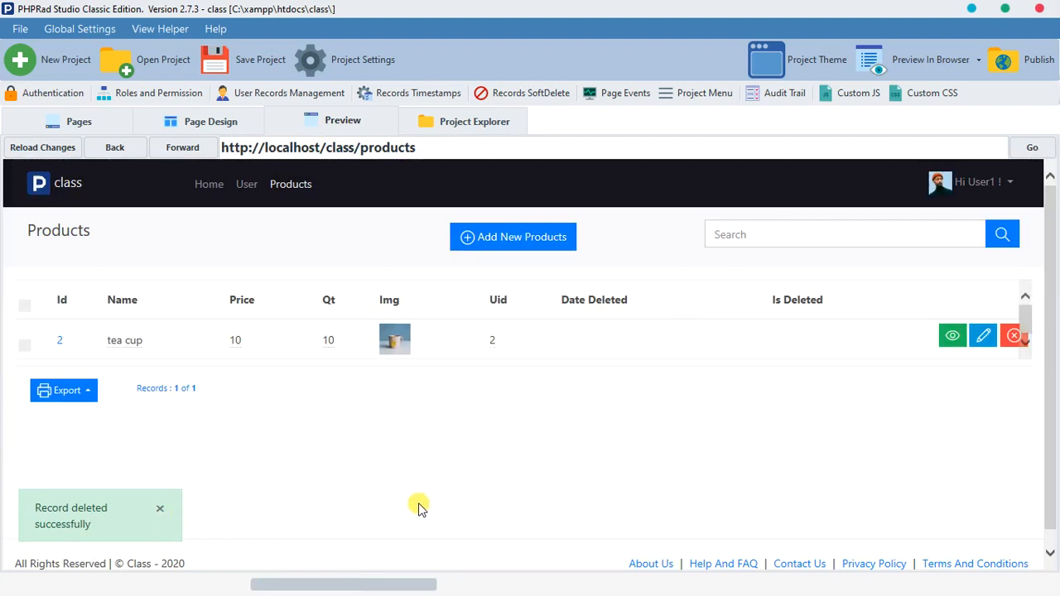
mouse_move(420, 507)
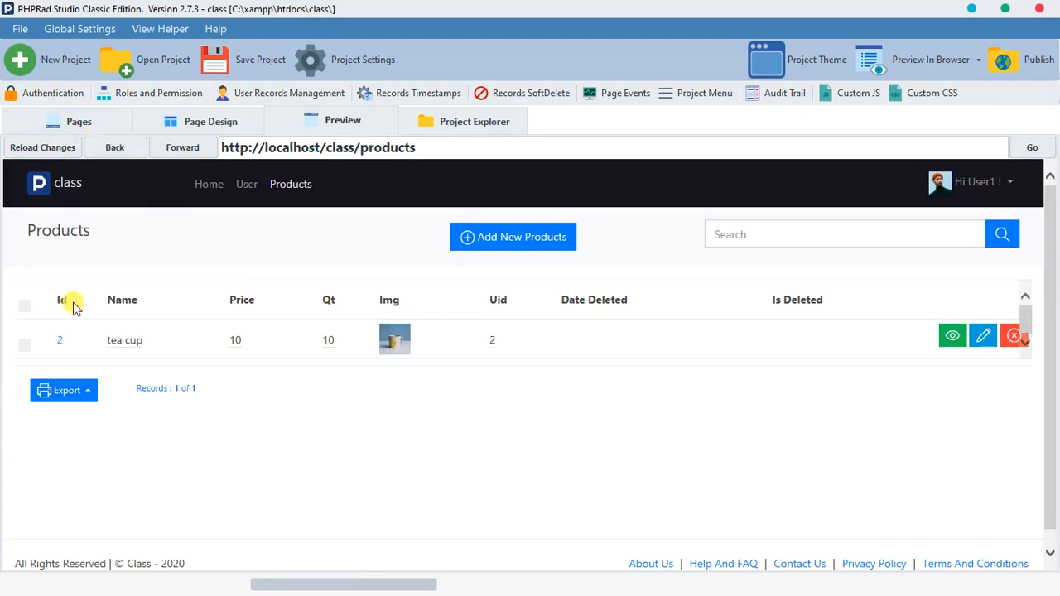
mouse_move(502, 318)
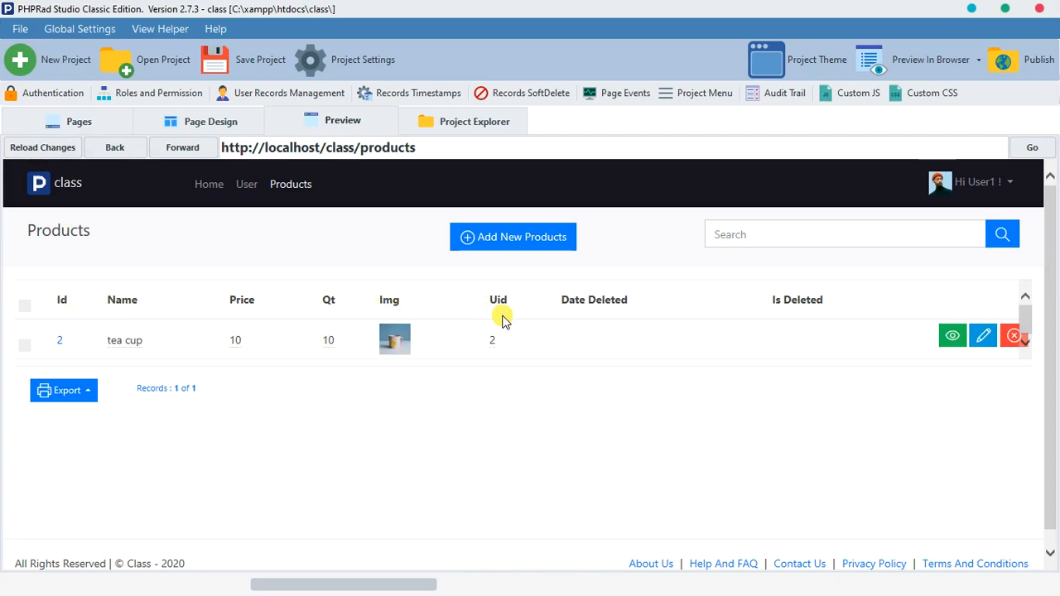
mouse_move(758, 367)
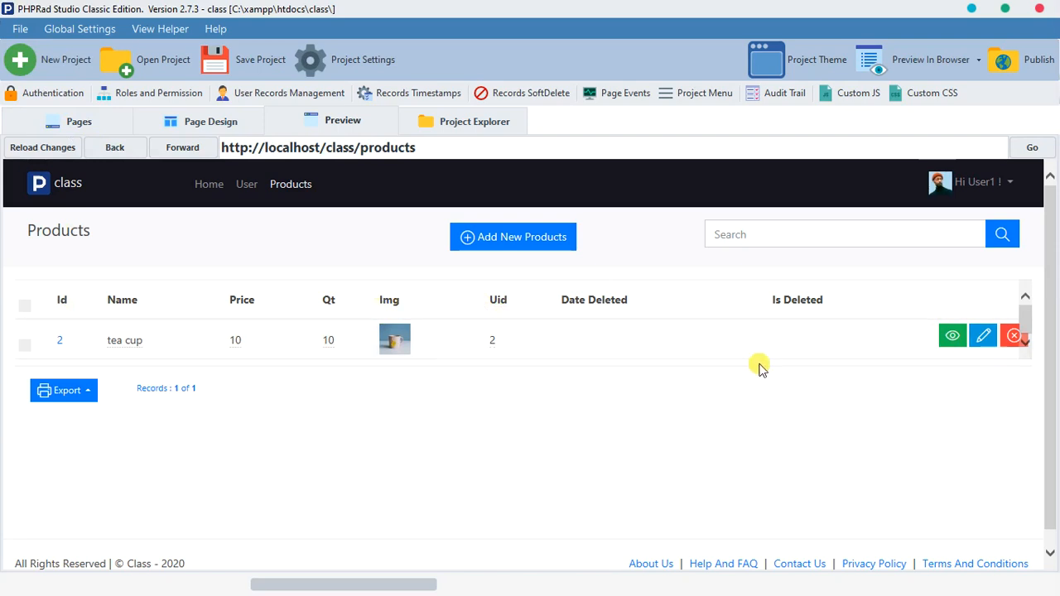
mouse_move(984, 334)
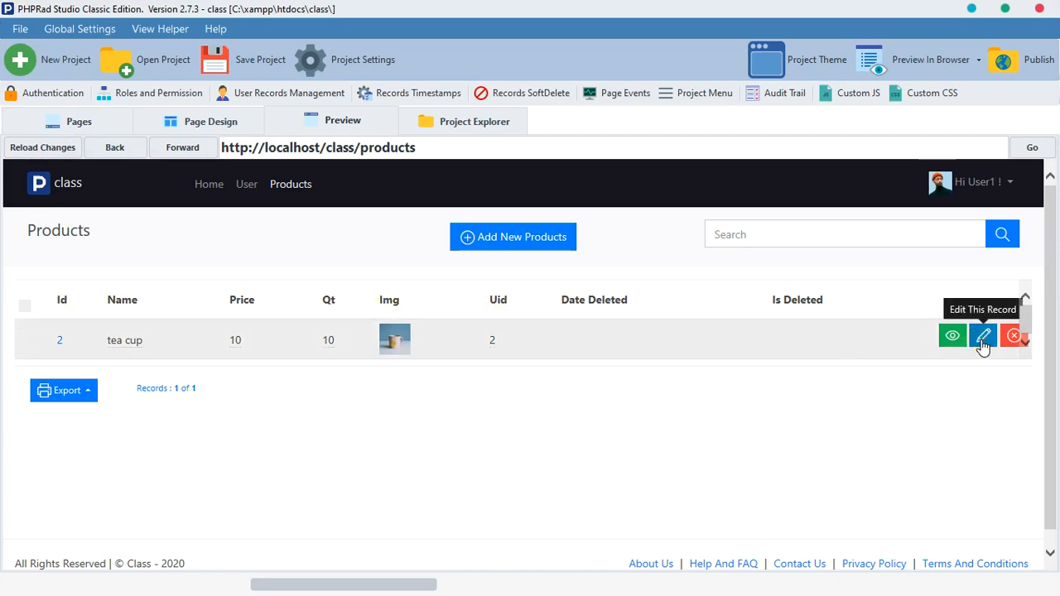
left_click(984, 334)
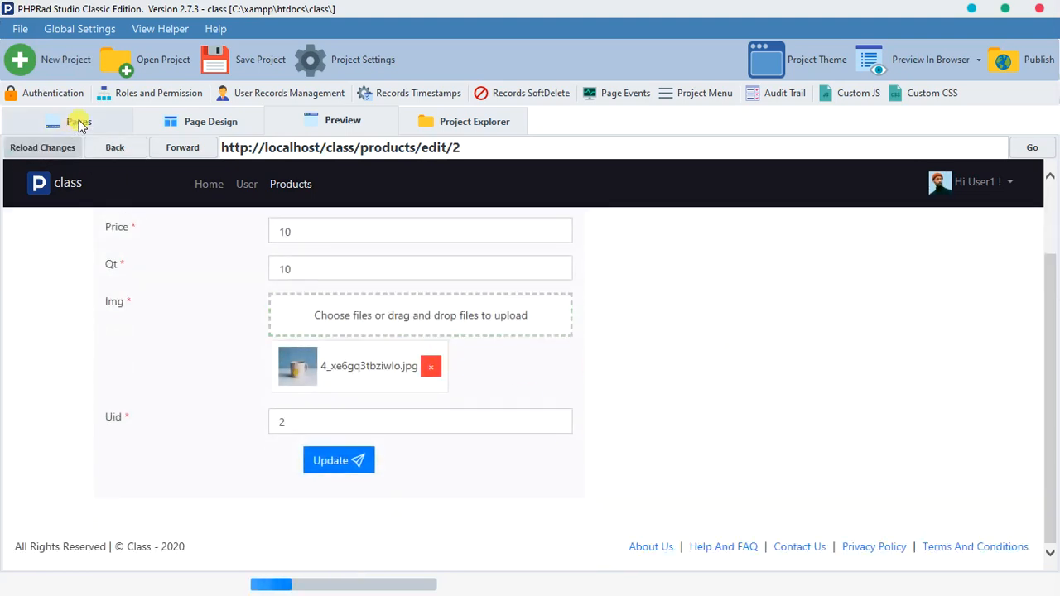
Default date_deleted on the edit page to --datetime_now()-- and reload the preview.
left_click(80, 119)
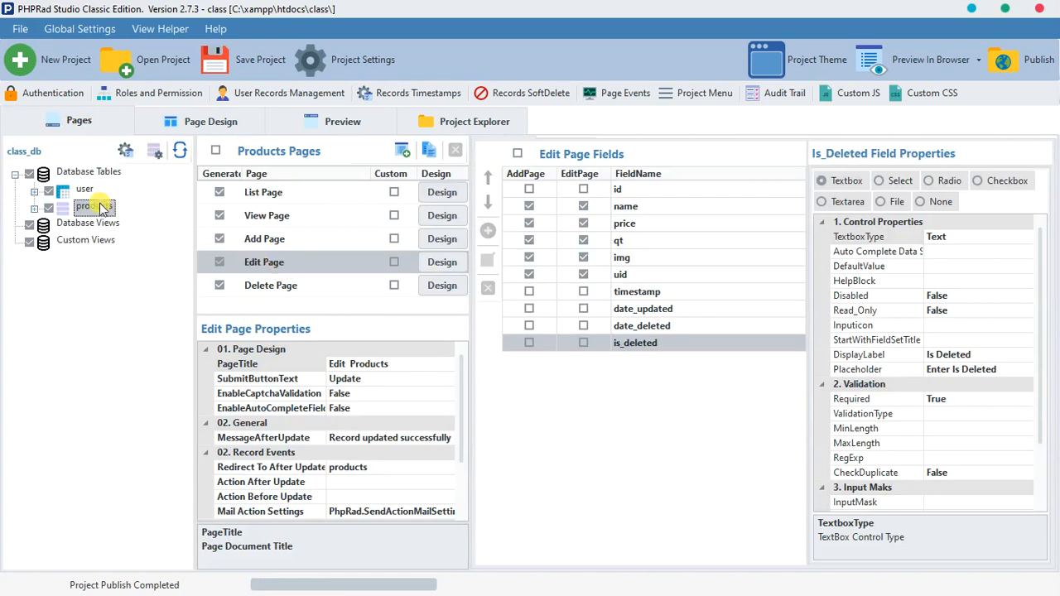
left_click(584, 343)
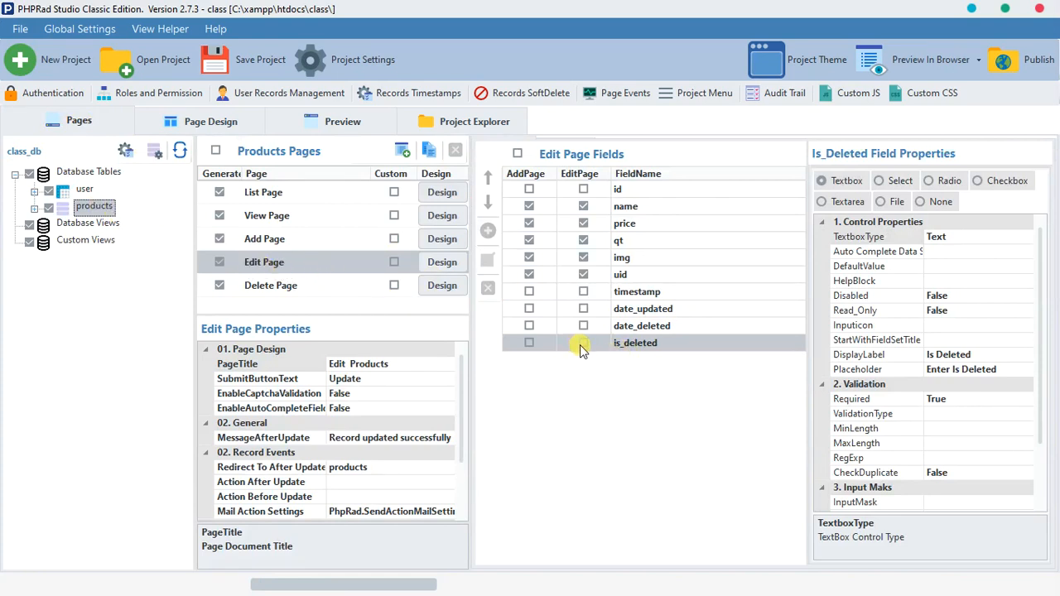
left_click(643, 325)
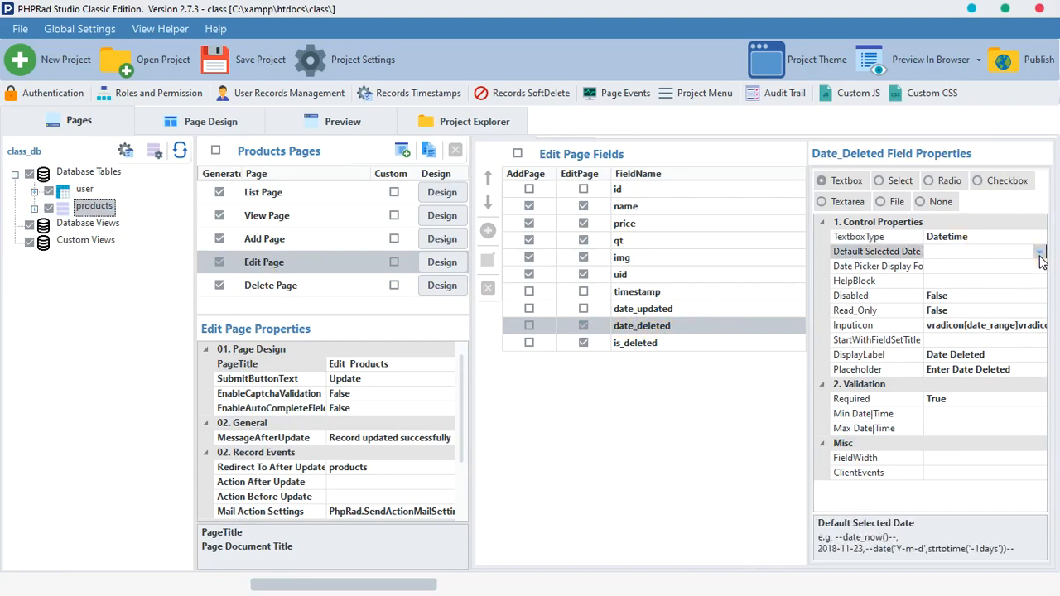
left_click(1047, 252)
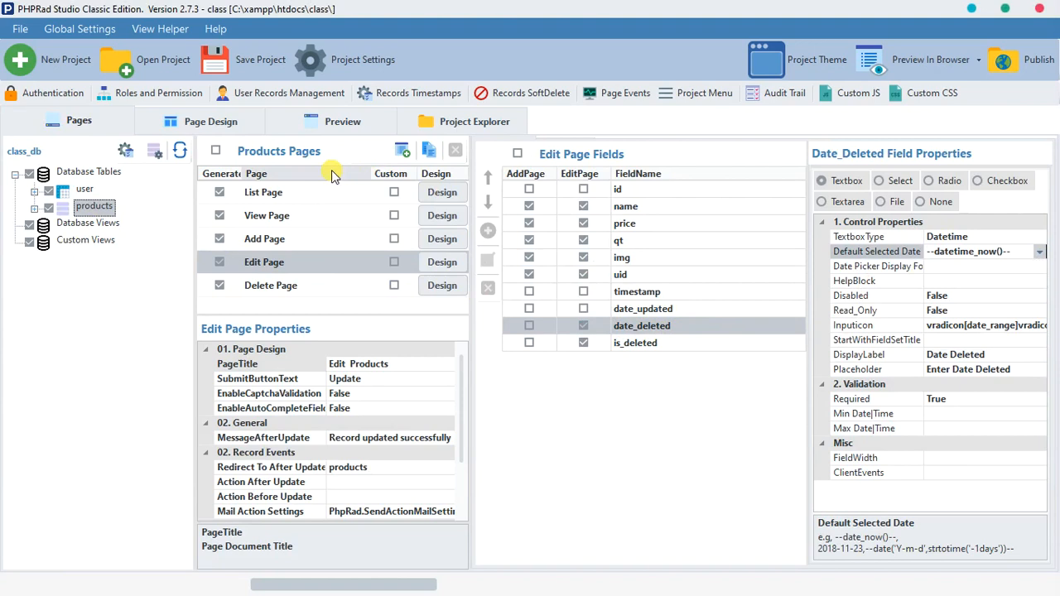
left_click(342, 121)
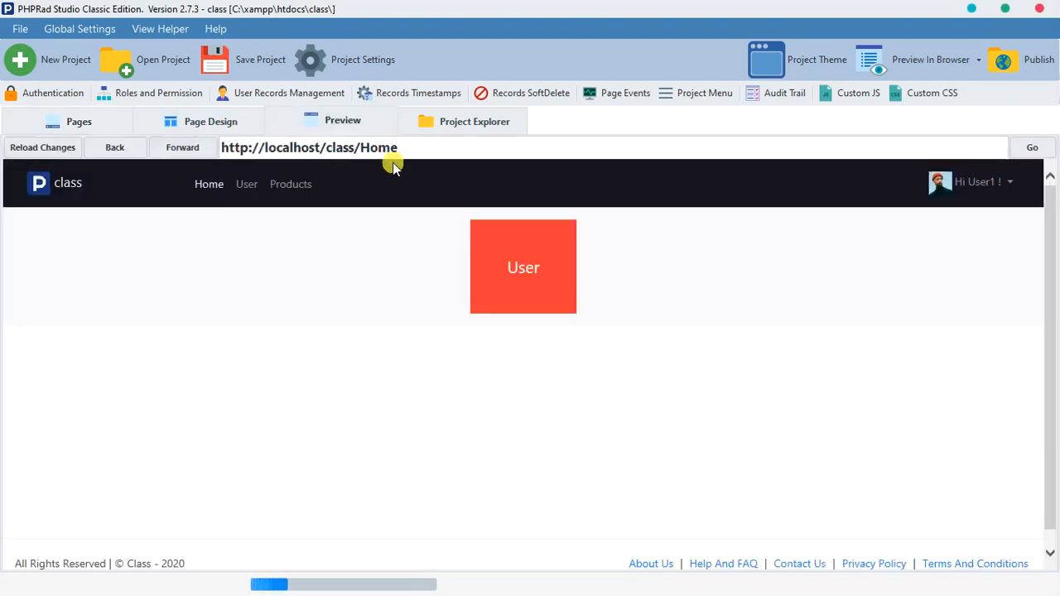
Change the date_deleted default to --date('Y-m-d')-- and recheck the tea cup edit form.
left_click(114, 147)
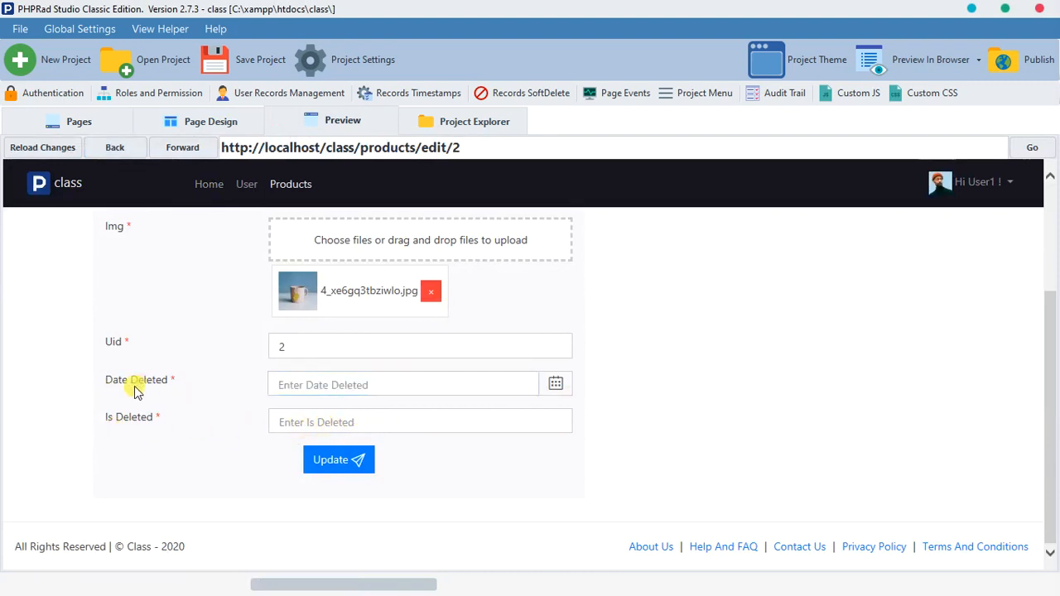
left_click(79, 121)
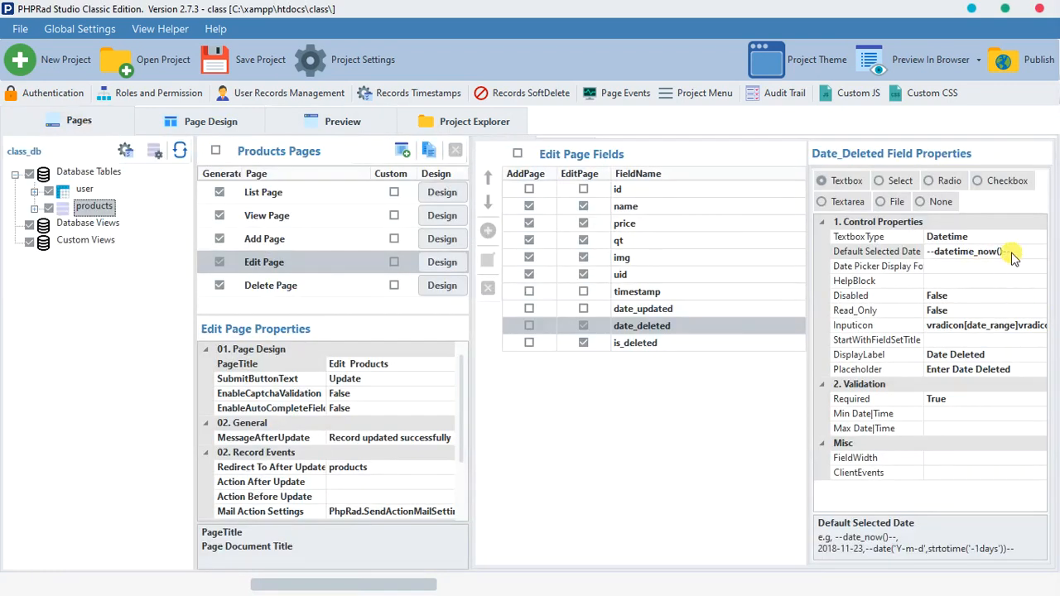
mouse_move(1004, 261)
type("('Y-m-d'")
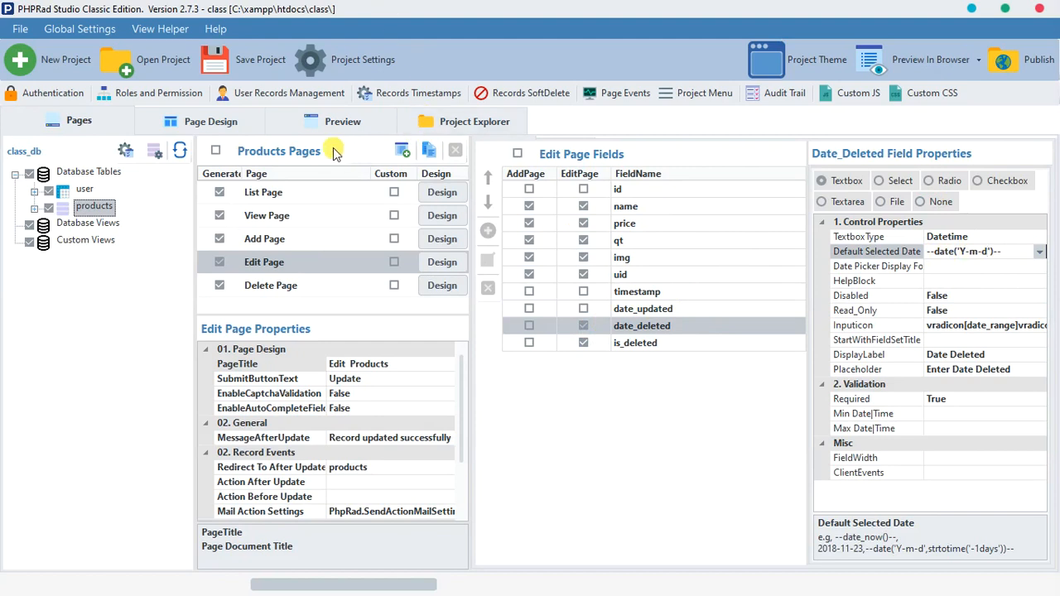
left_click(341, 121)
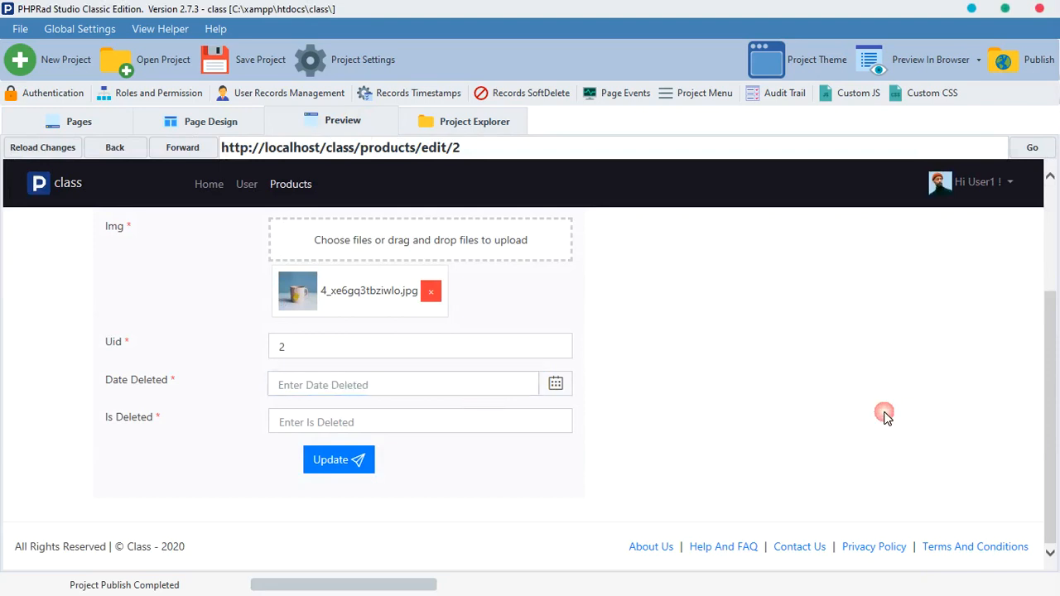
Confirm the products soft-delete settings in the Records Soft Delete dialog.
scroll("up", 3)
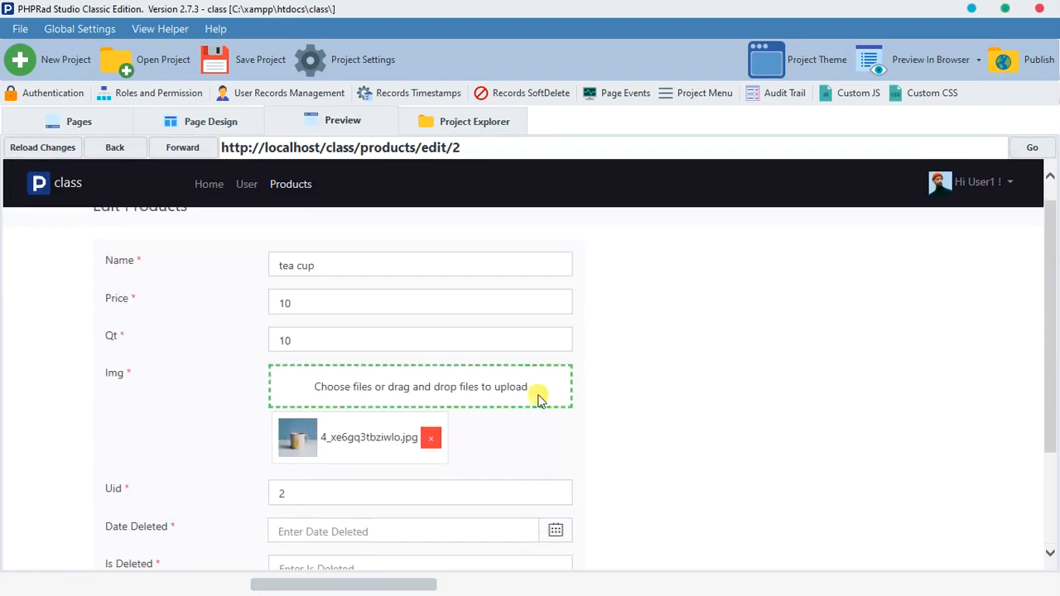
scroll("down", 3)
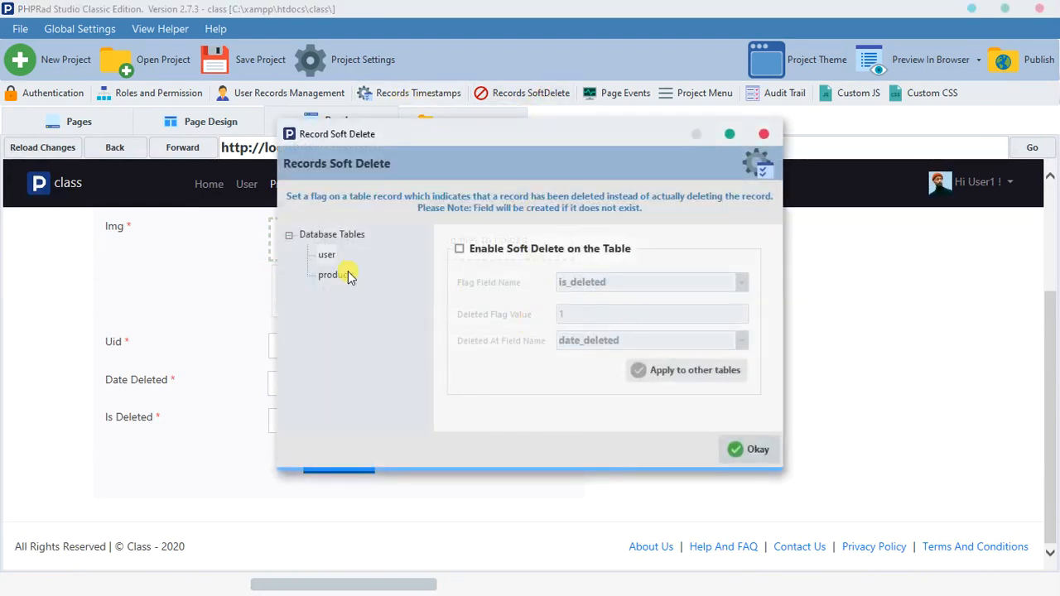
left_click(459, 248)
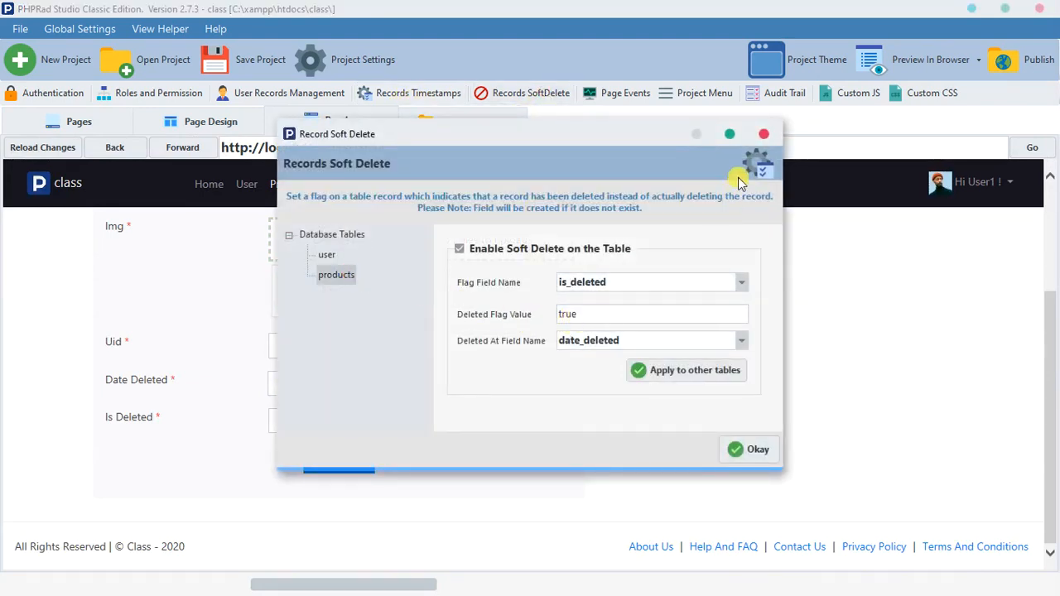
left_click(749, 449)
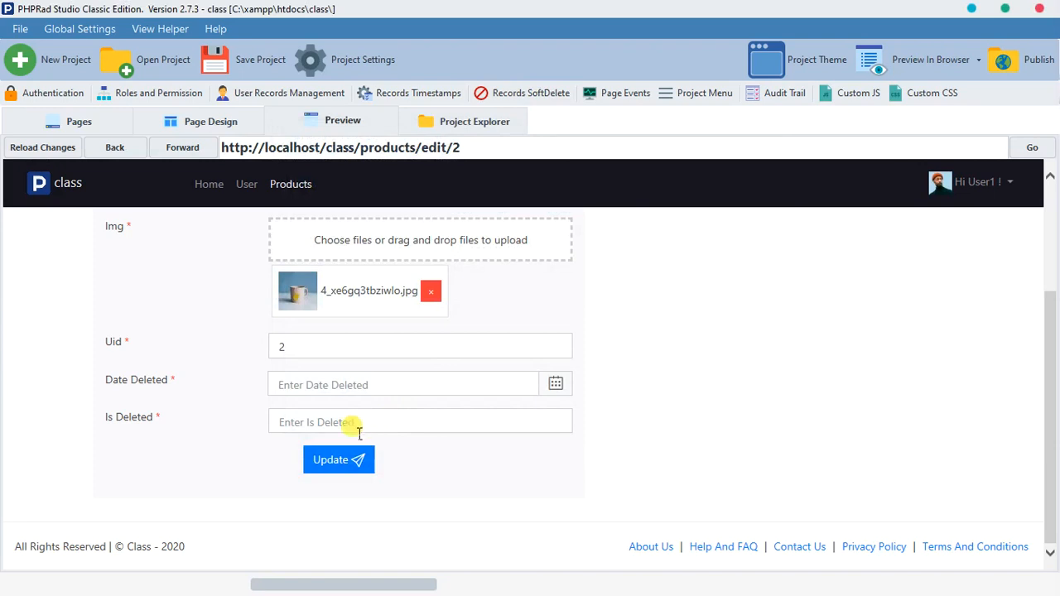
Mark product 2 with Is Deleted 'true' and update the record.
type("t")
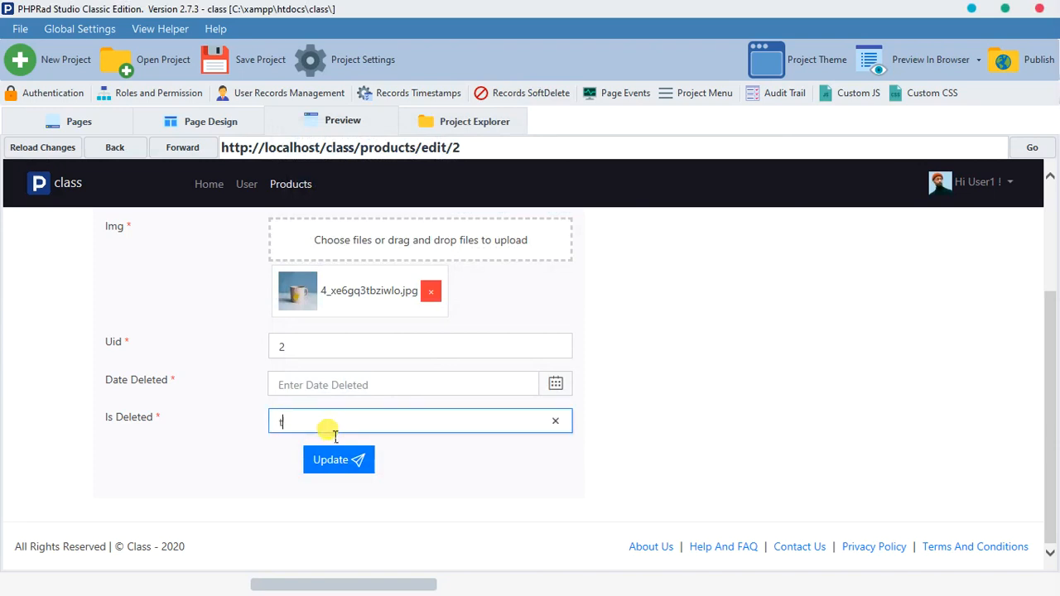
type("rue")
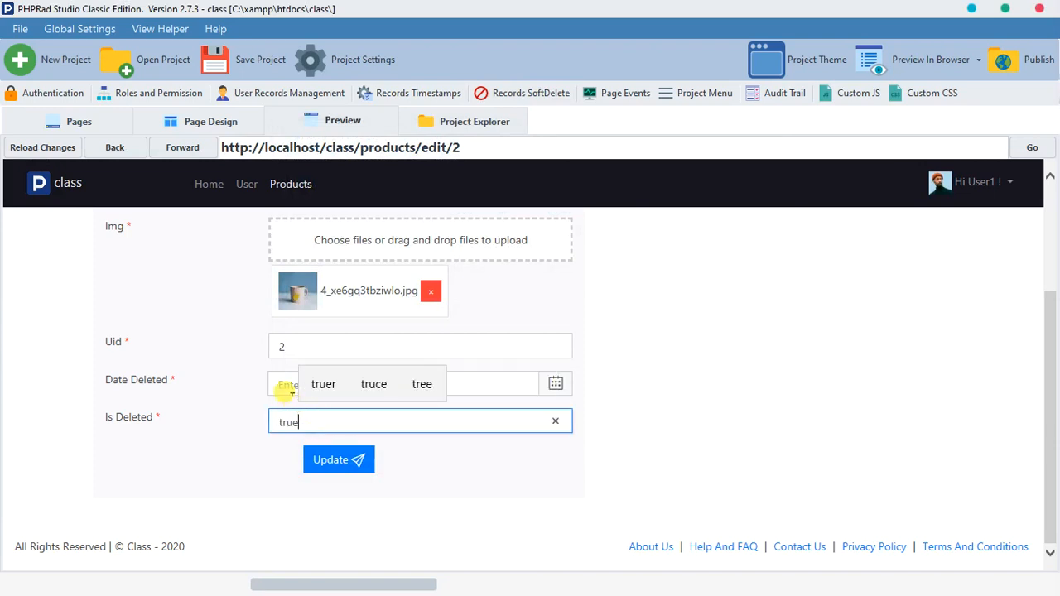
type("date")
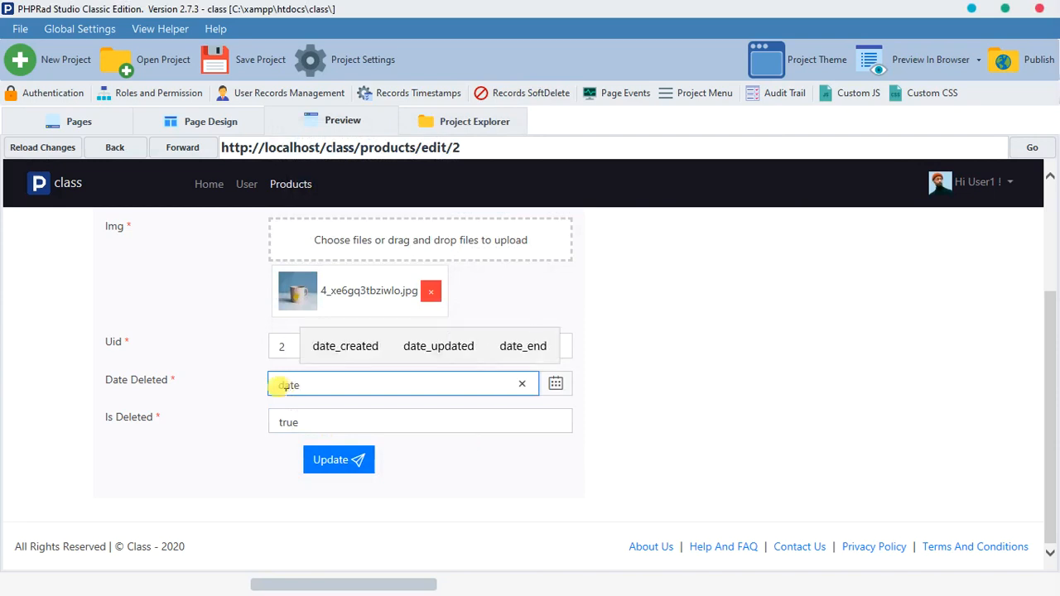
left_click(338, 460)
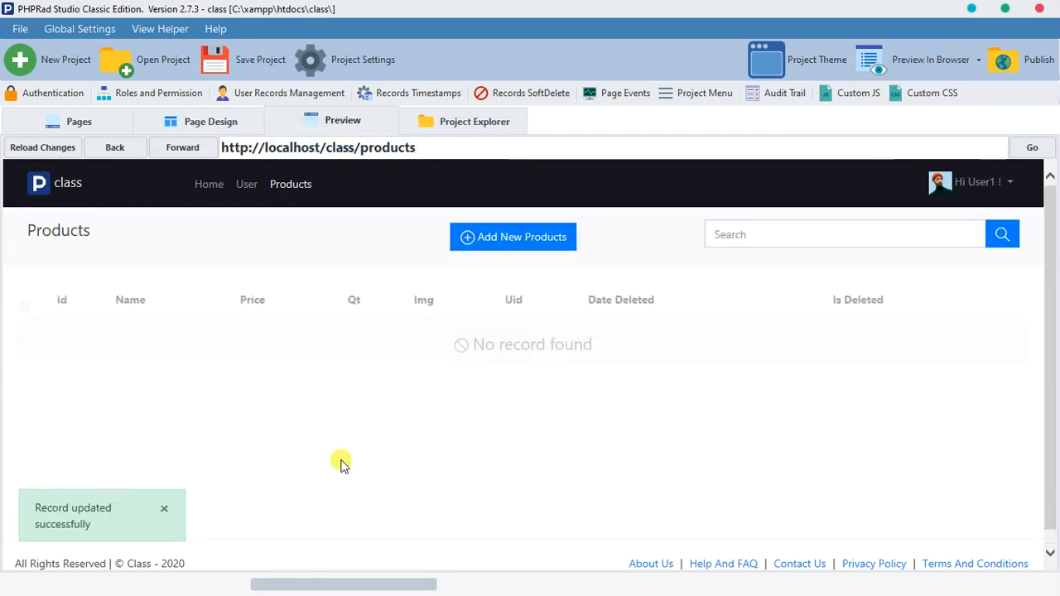
mouse_move(447, 353)
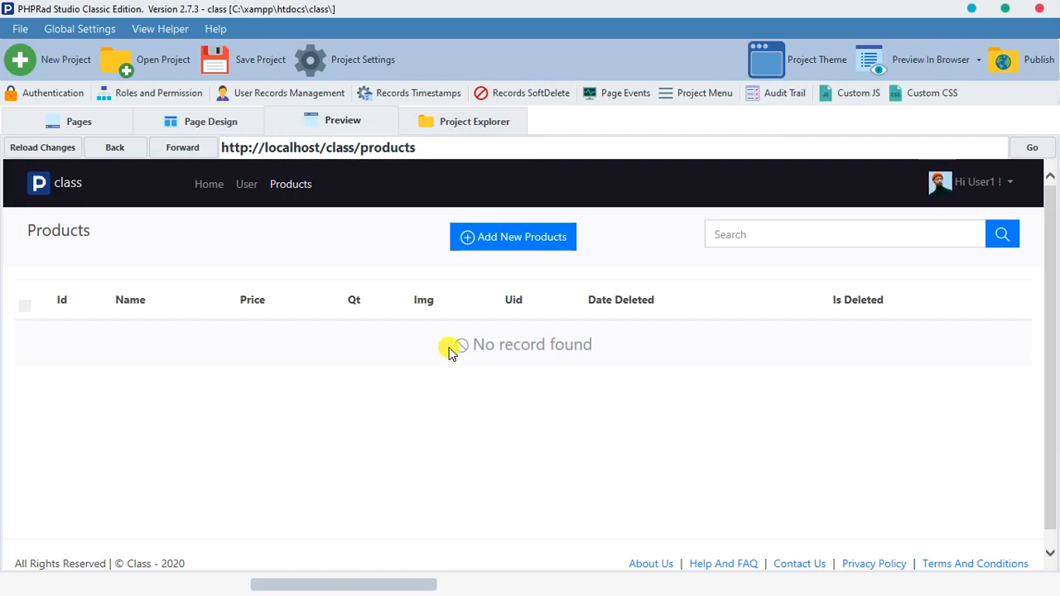
mouse_move(633, 272)
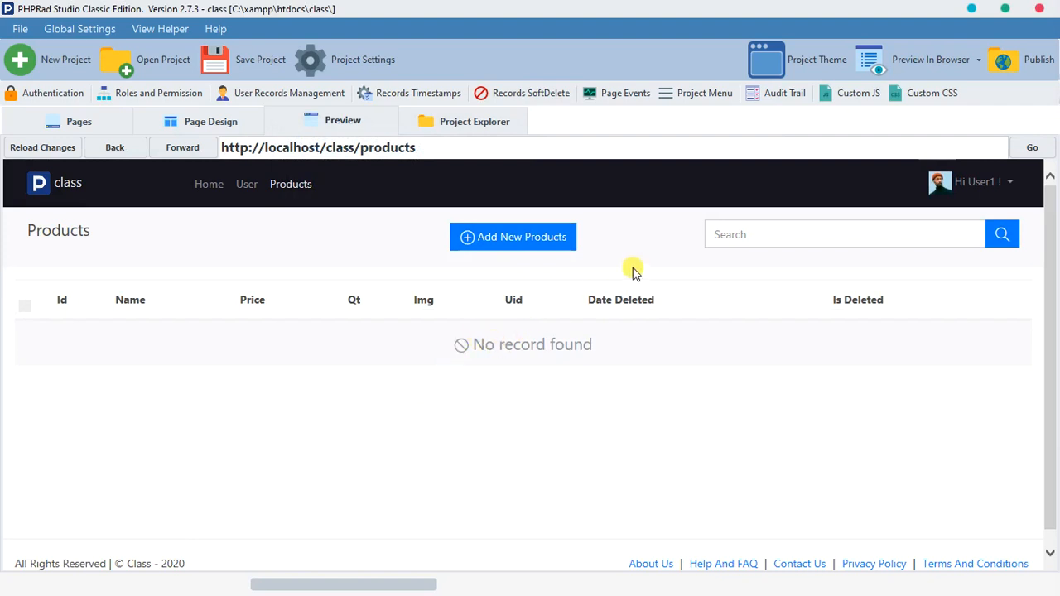
mouse_move(597, 92)
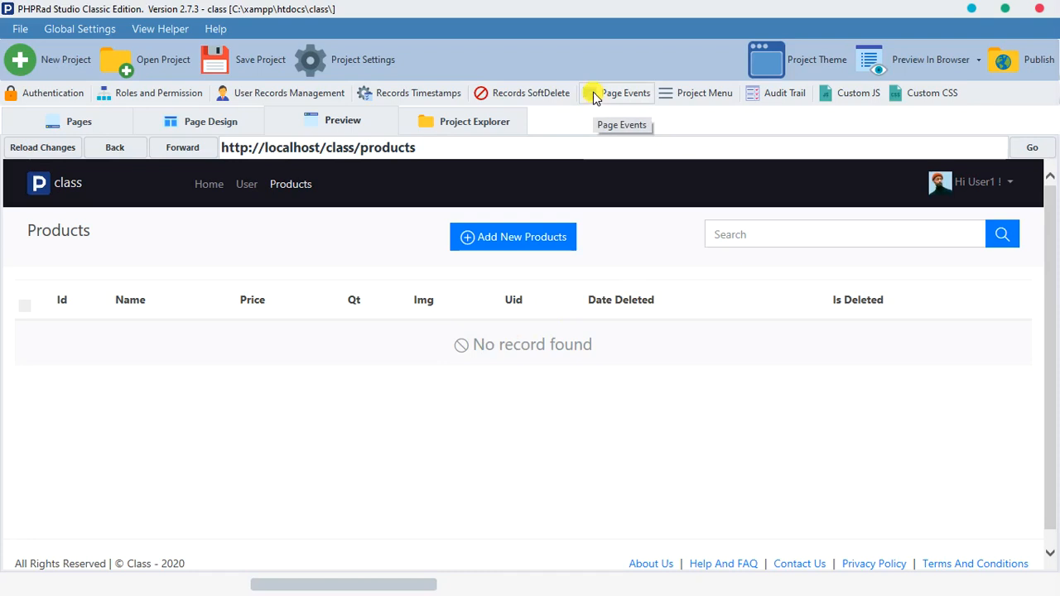
mouse_move(444, 129)
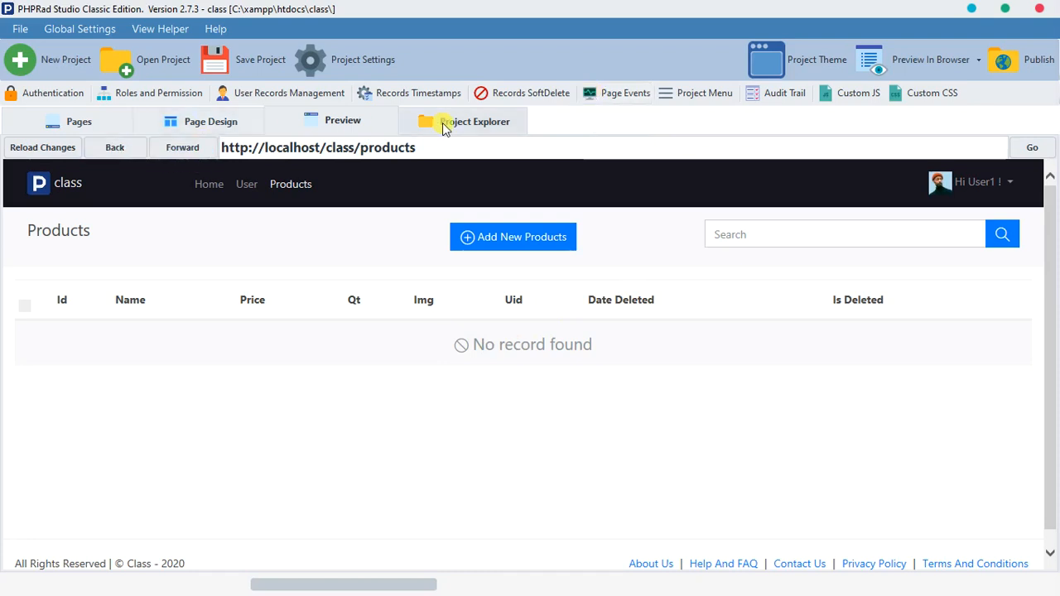
Disable soft delete for products so test and tea cup reappear, then reopen the settings.
left_click(531, 92)
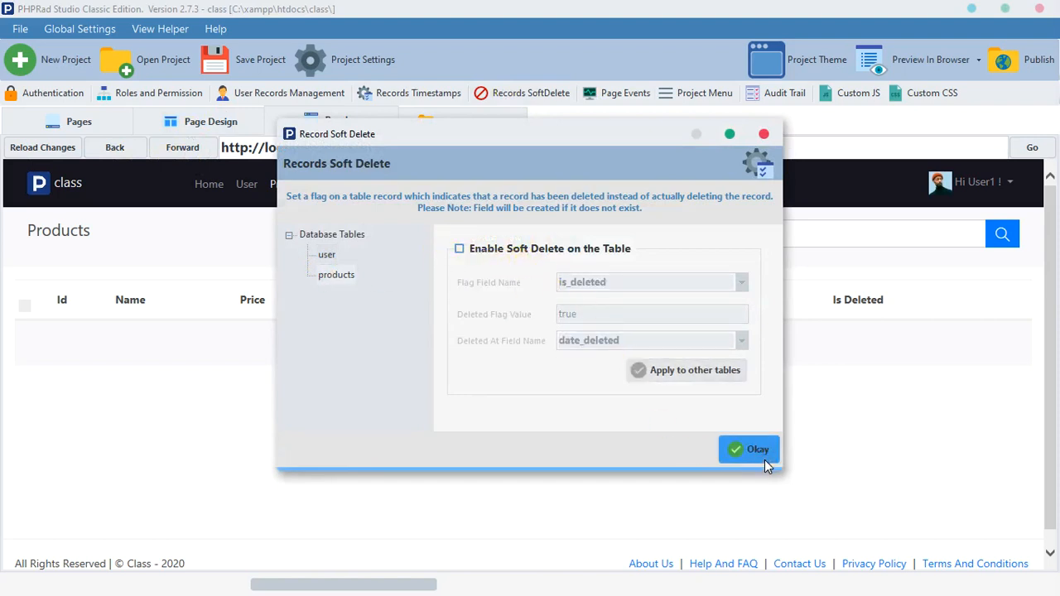
left_click(749, 449)
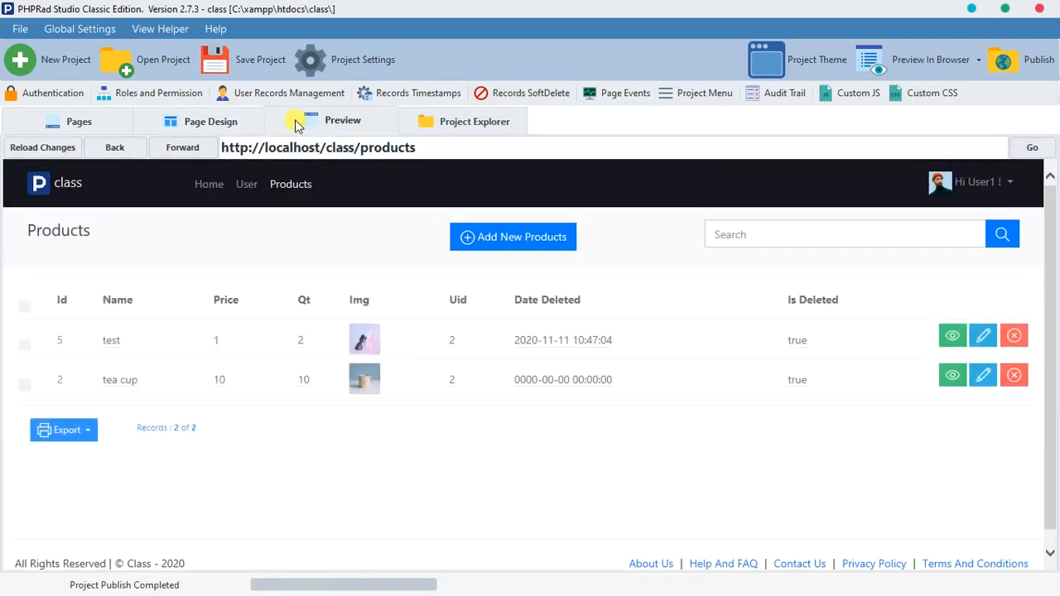
mouse_move(406, 373)
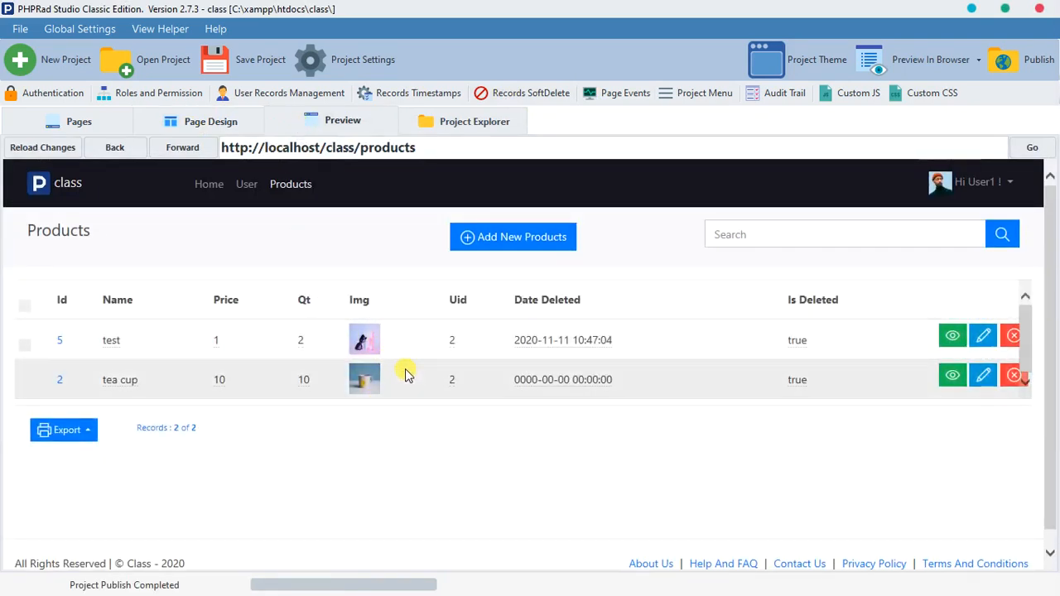
mouse_move(644, 394)
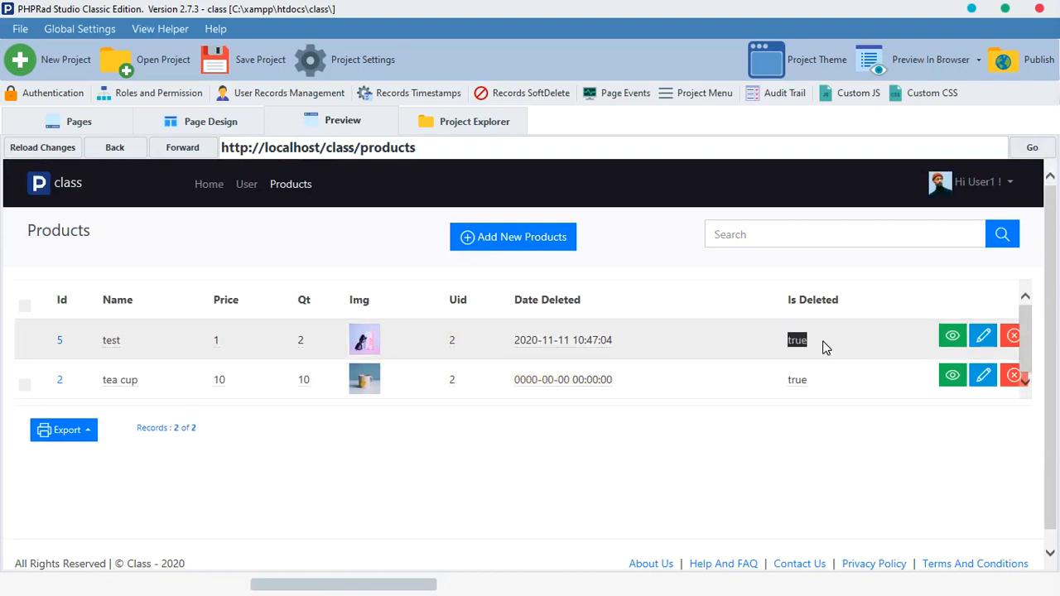
mouse_move(820, 389)
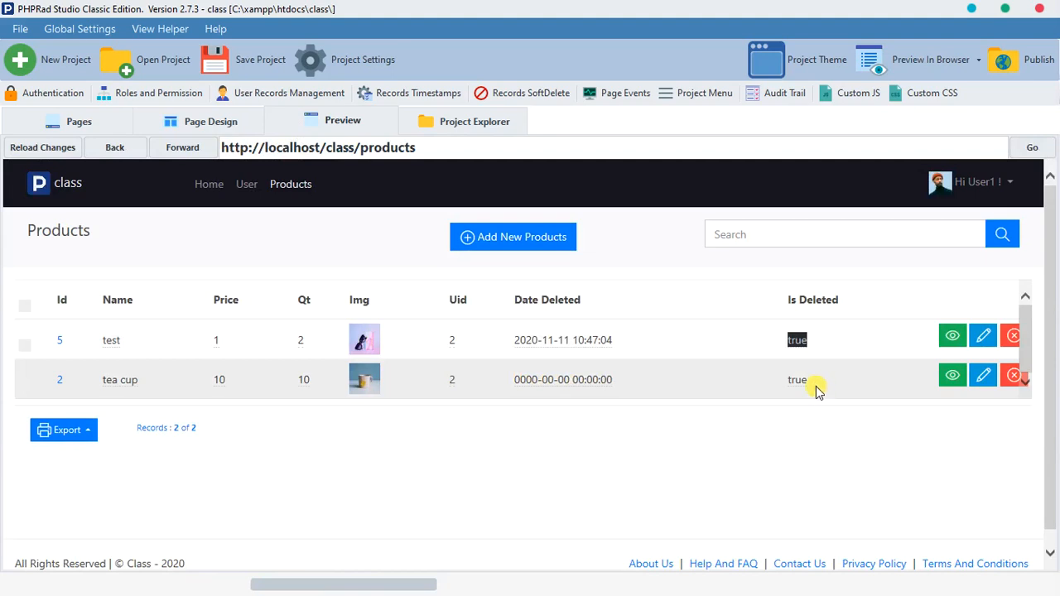
left_click(530, 93)
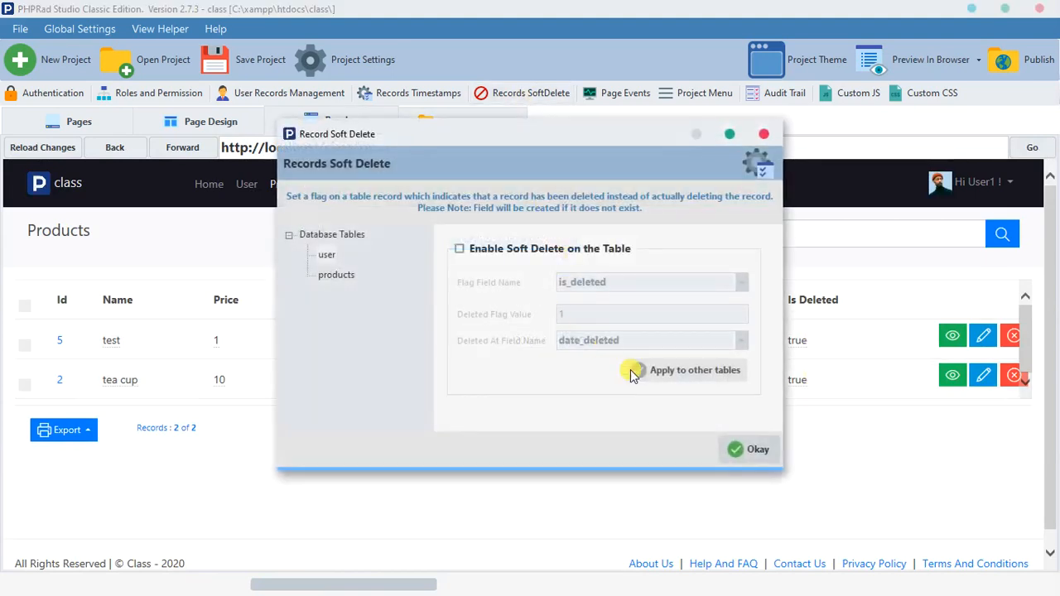
Re-enable Soft Delete on the products table and apply it.
left_click(459, 248)
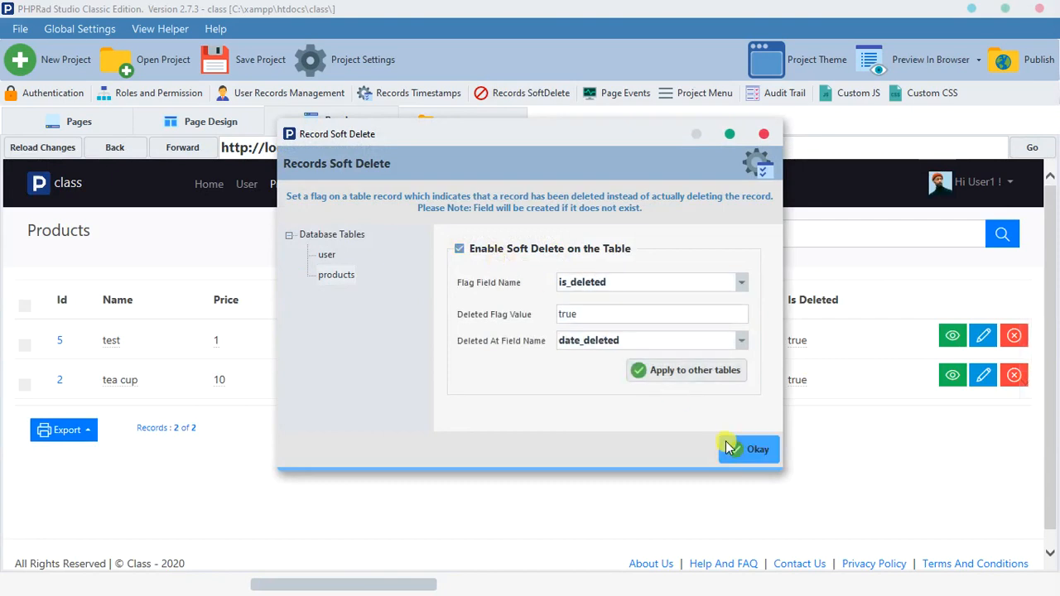
left_click(762, 449)
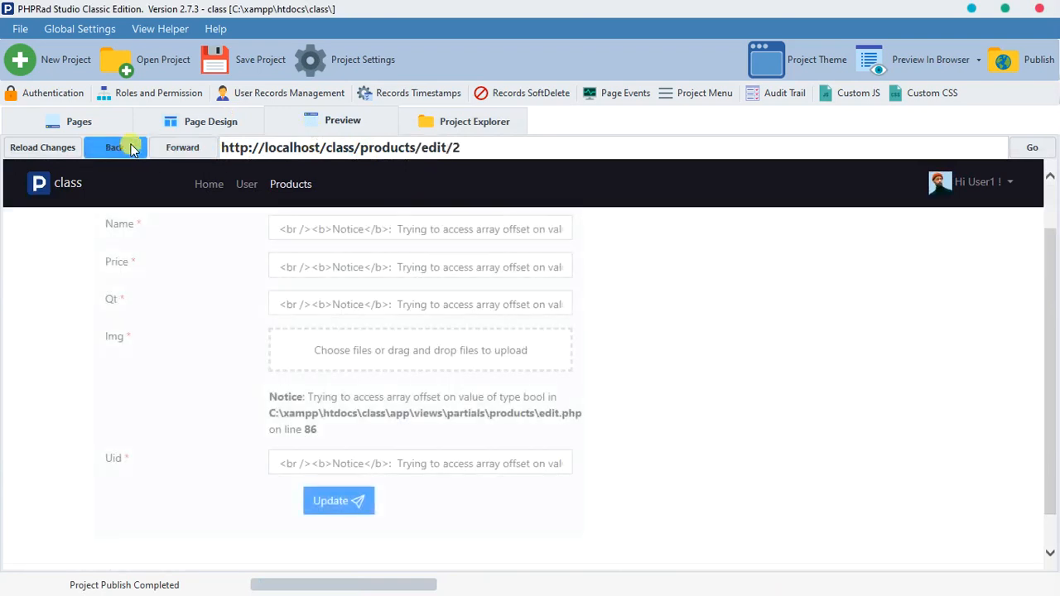
Navigate the preview back to the products list and forward to product 2's edit page.
left_click(115, 148)
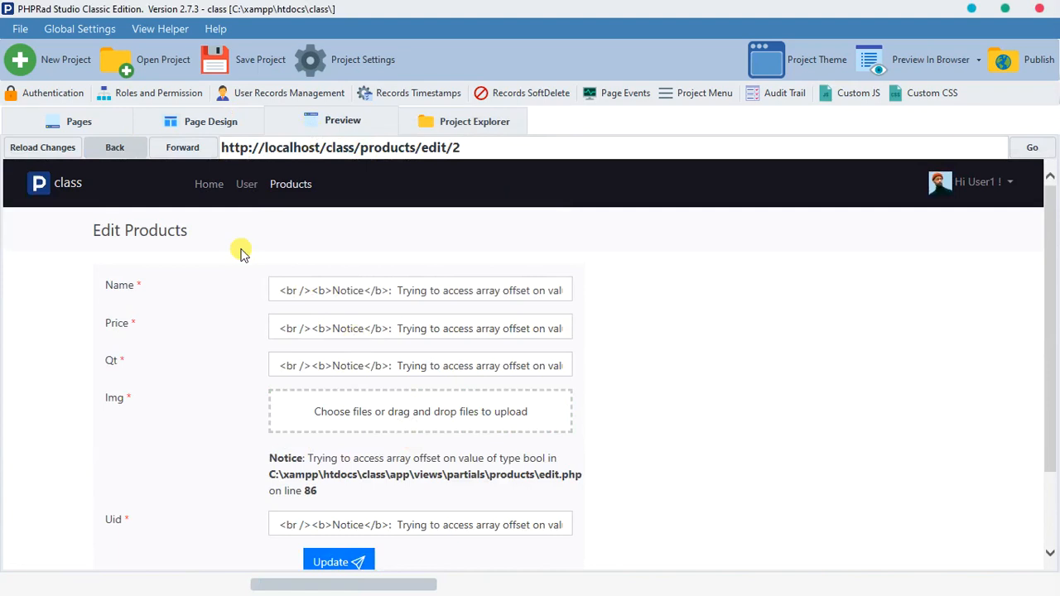
left_click(115, 148)
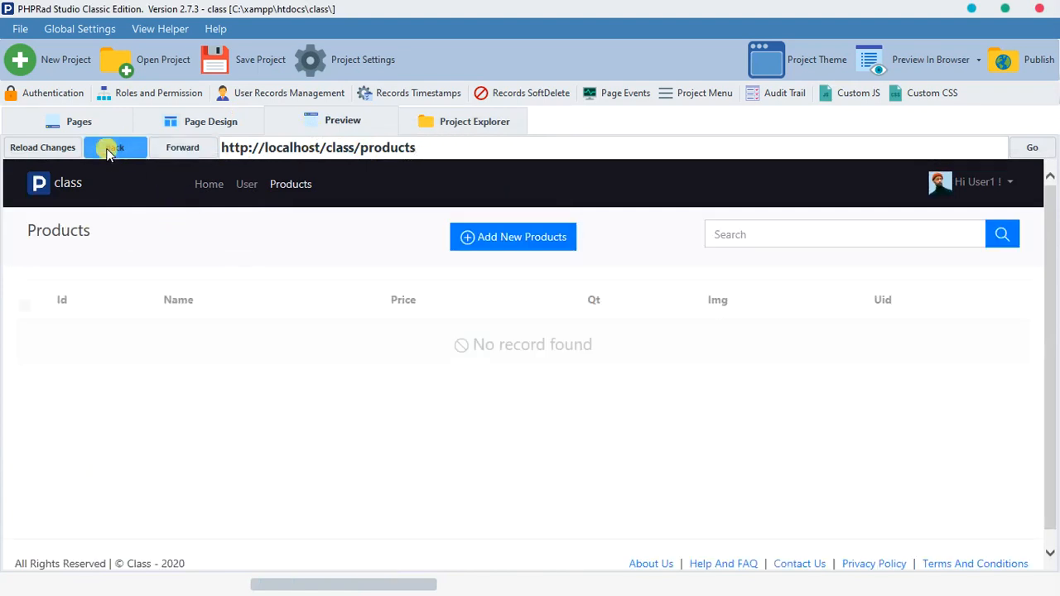
left_click(182, 147)
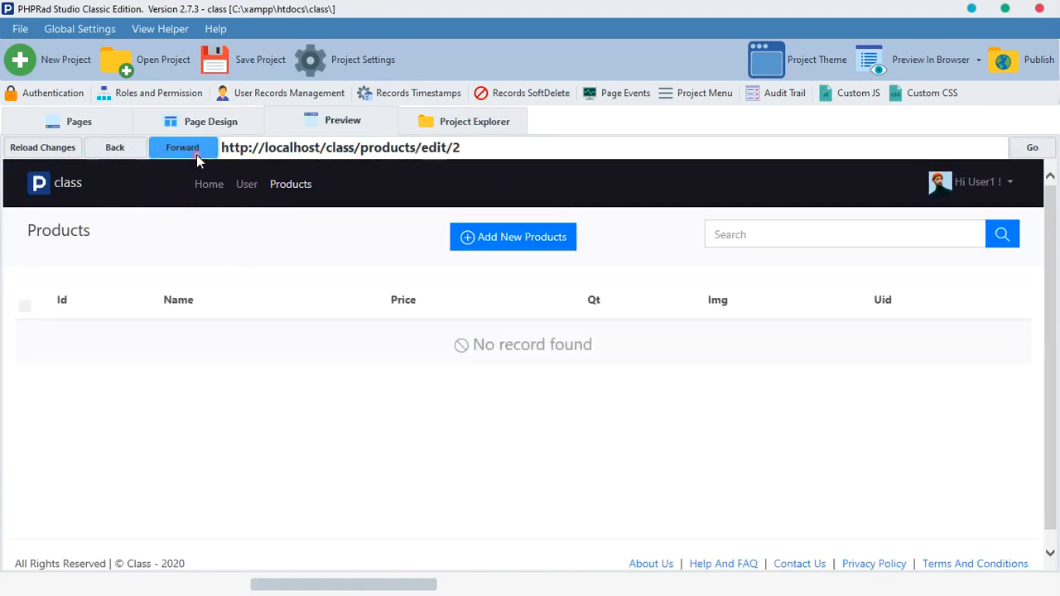
left_click(115, 148)
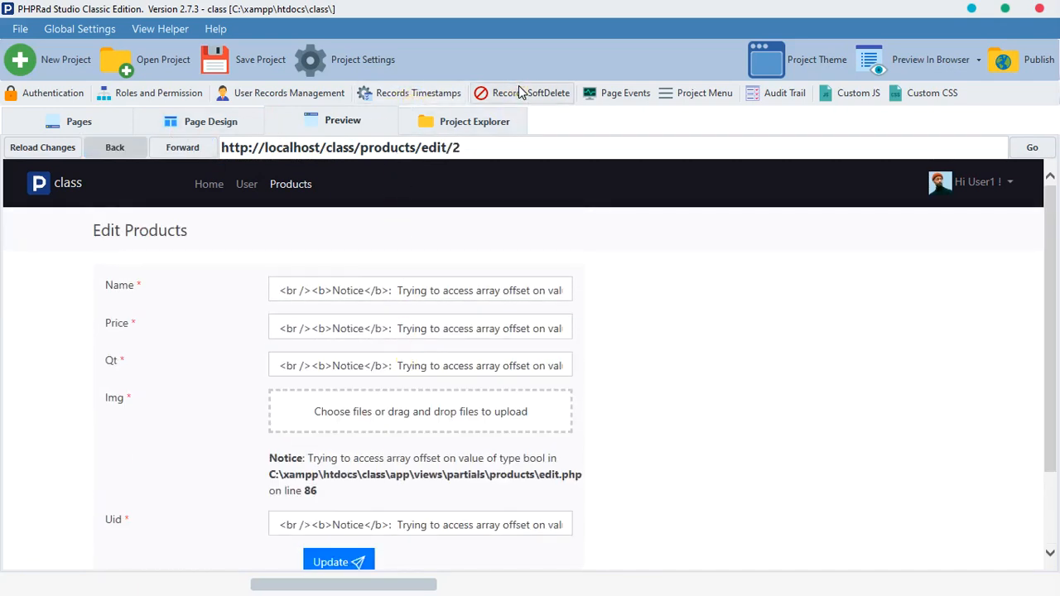
Reopen the Records SoftDelete settings and confirm them unchanged.
left_click(530, 93)
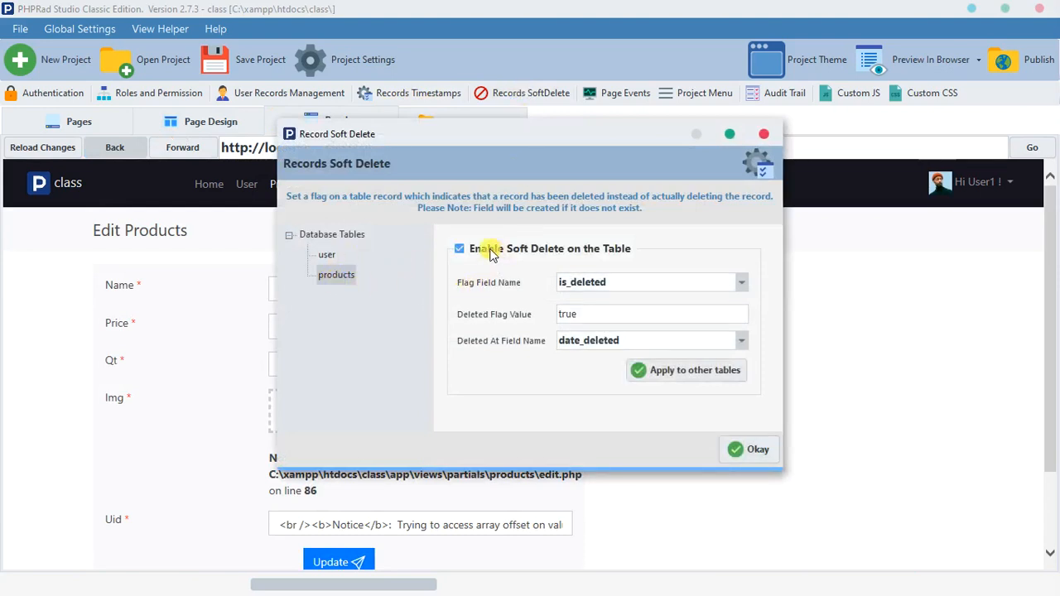
left_click(749, 449)
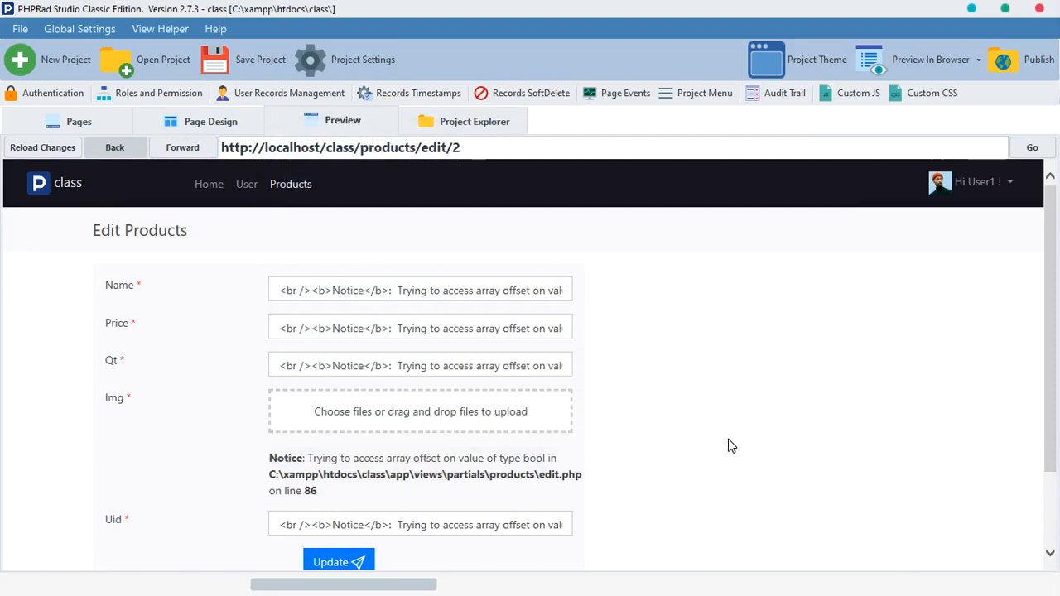